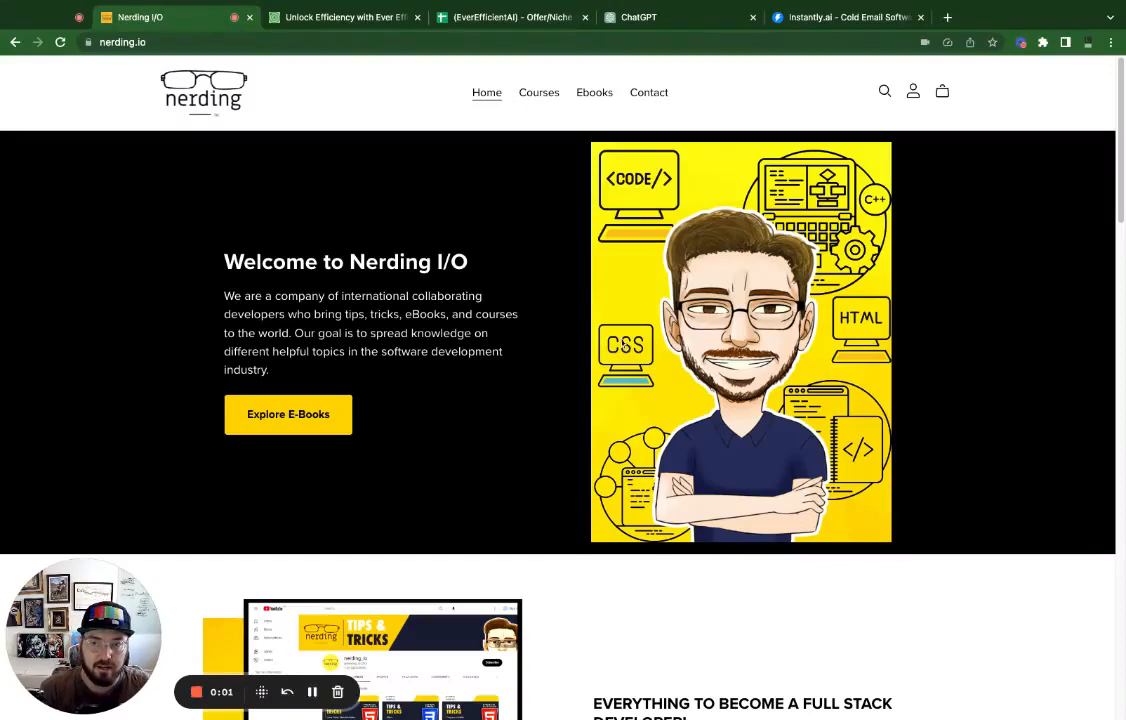
mouse_move(537, 310)
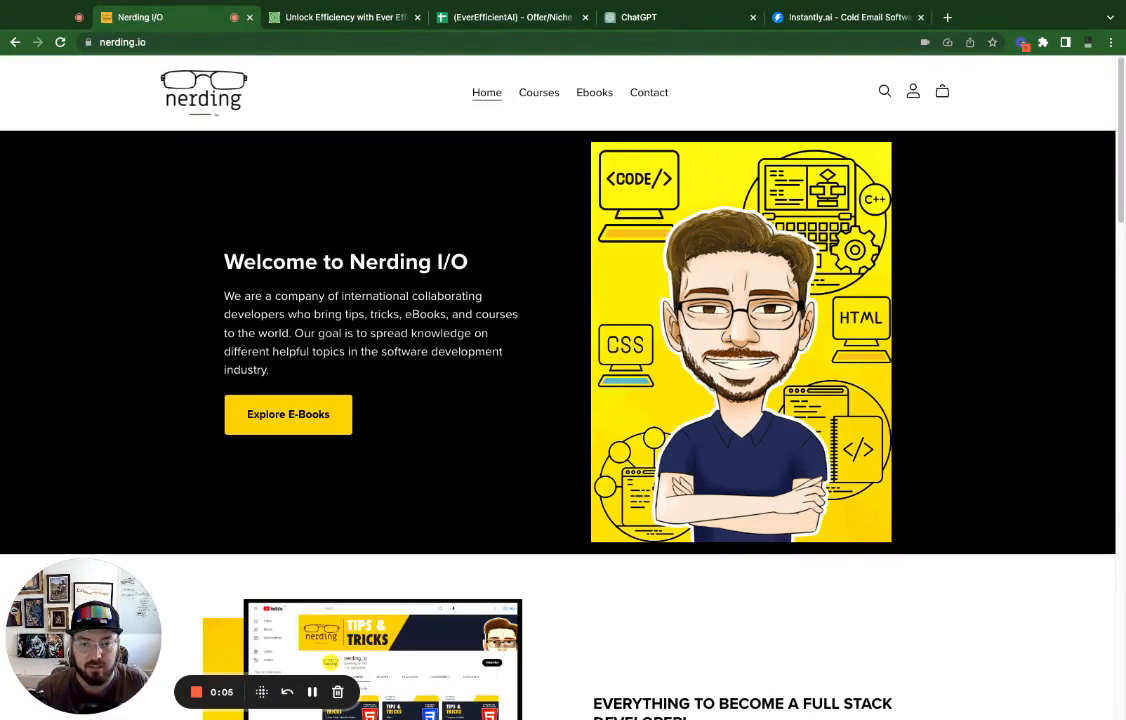
mouse_move(500, 313)
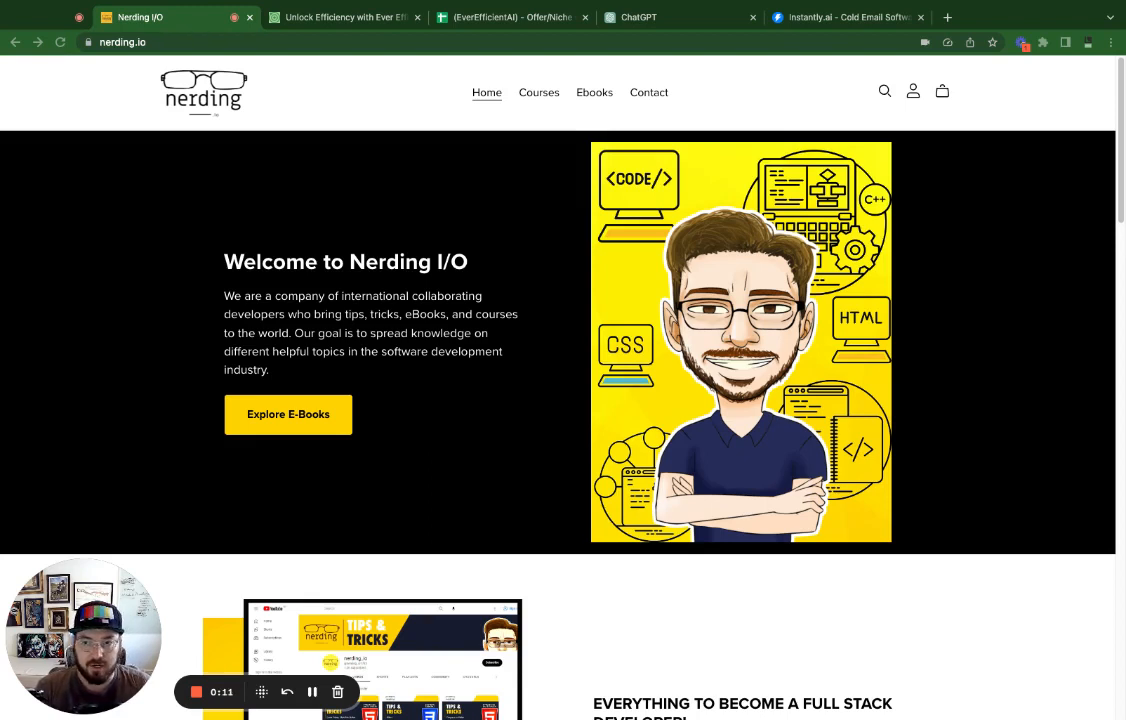
mouse_move(417, 396)
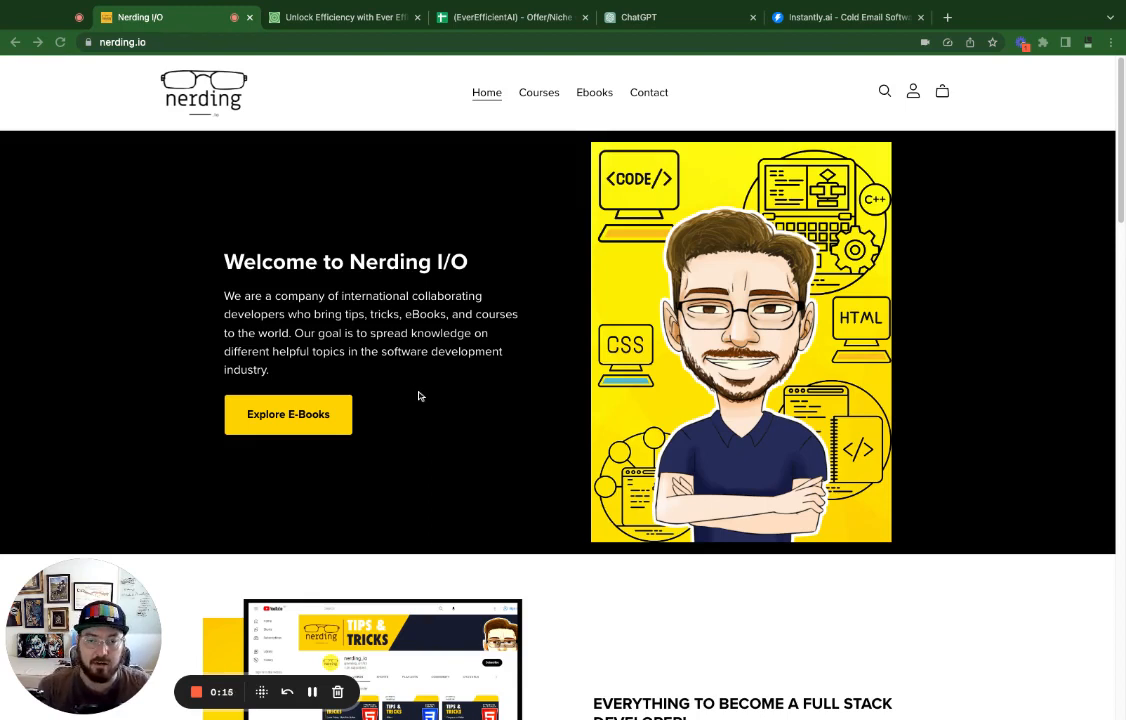
mouse_move(468, 420)
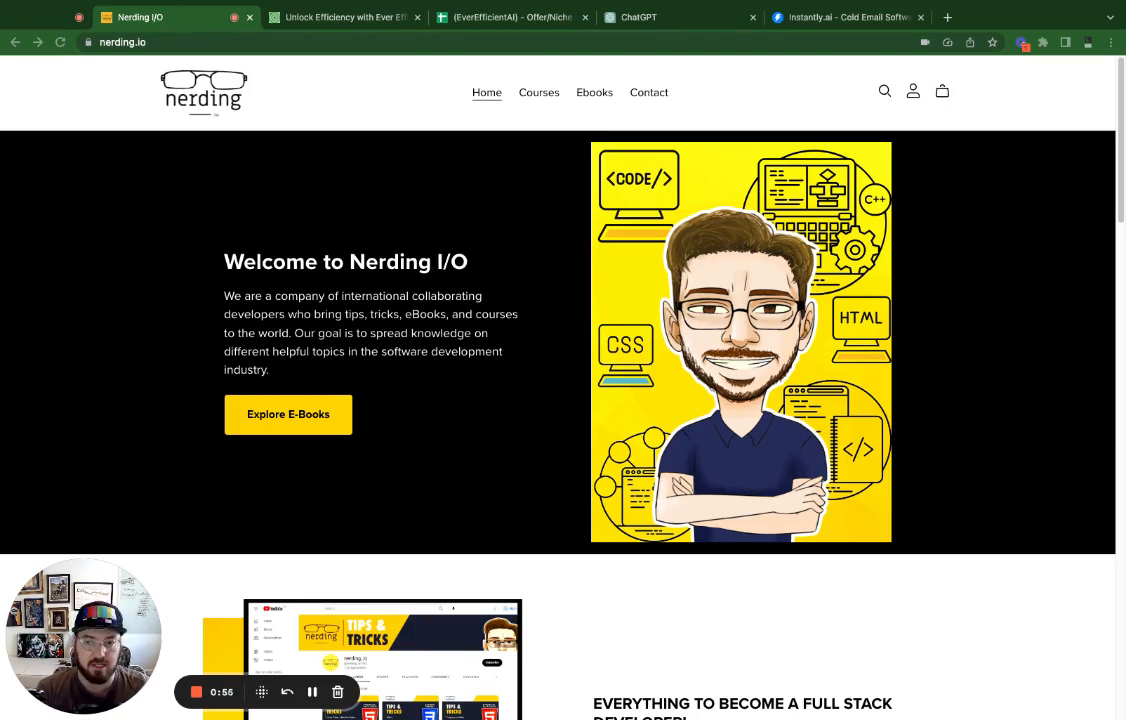
mouse_move(514, 433)
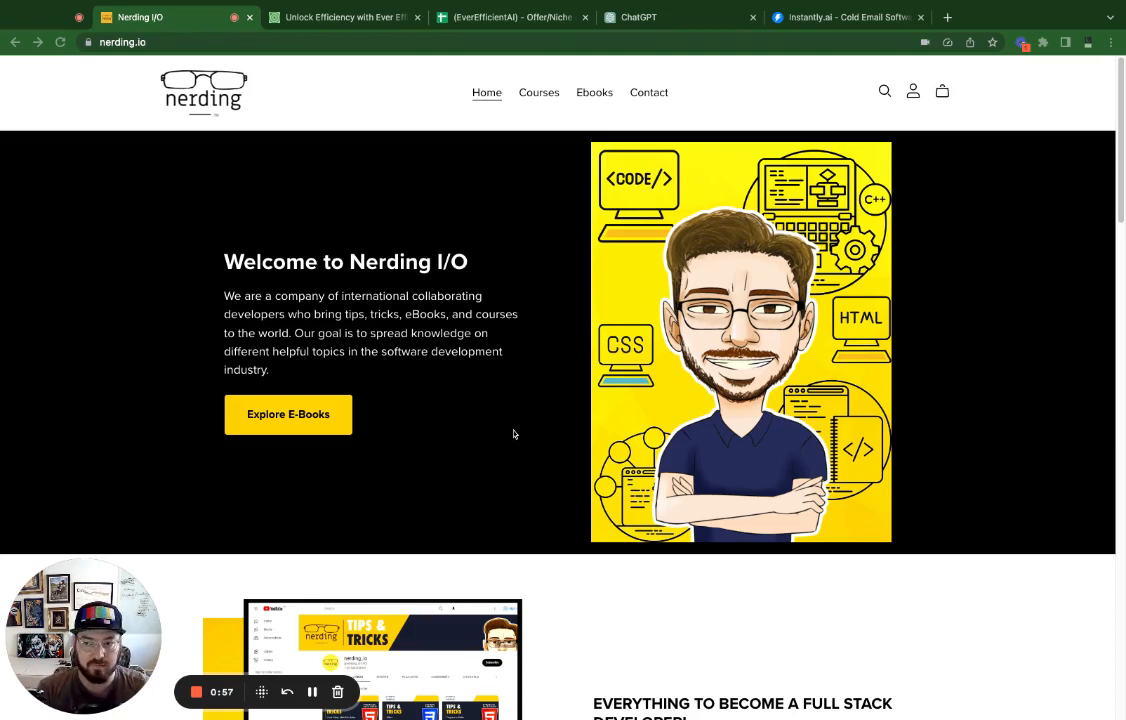
mouse_move(517, 424)
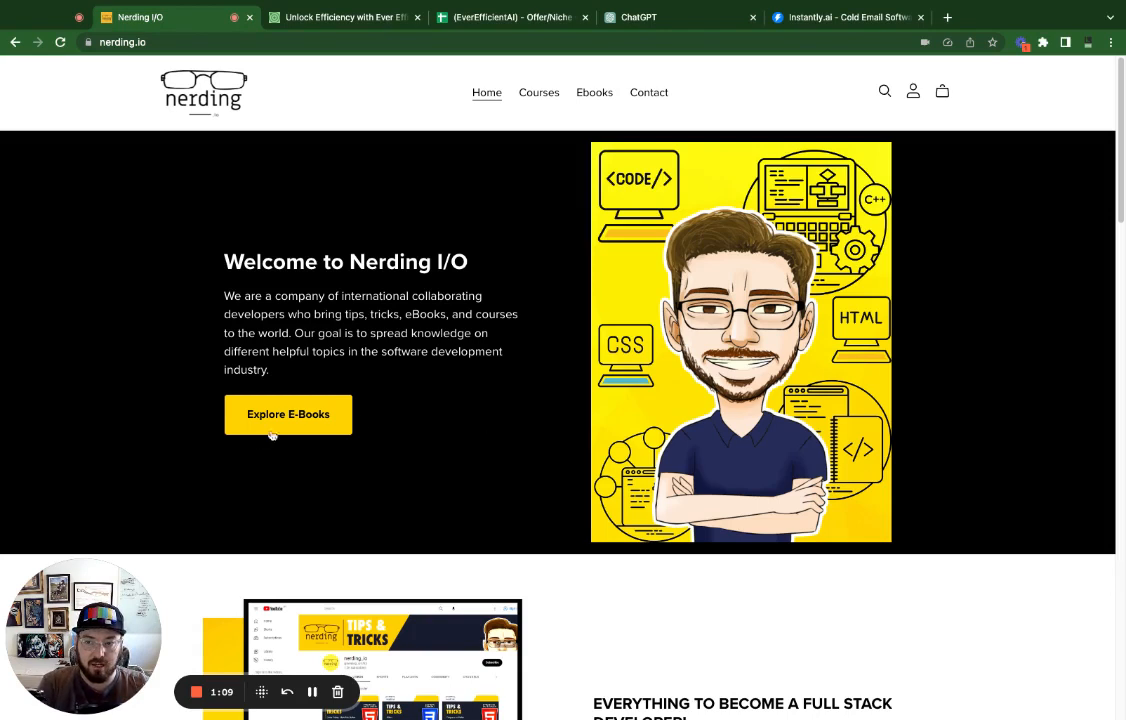
mouse_move(490, 489)
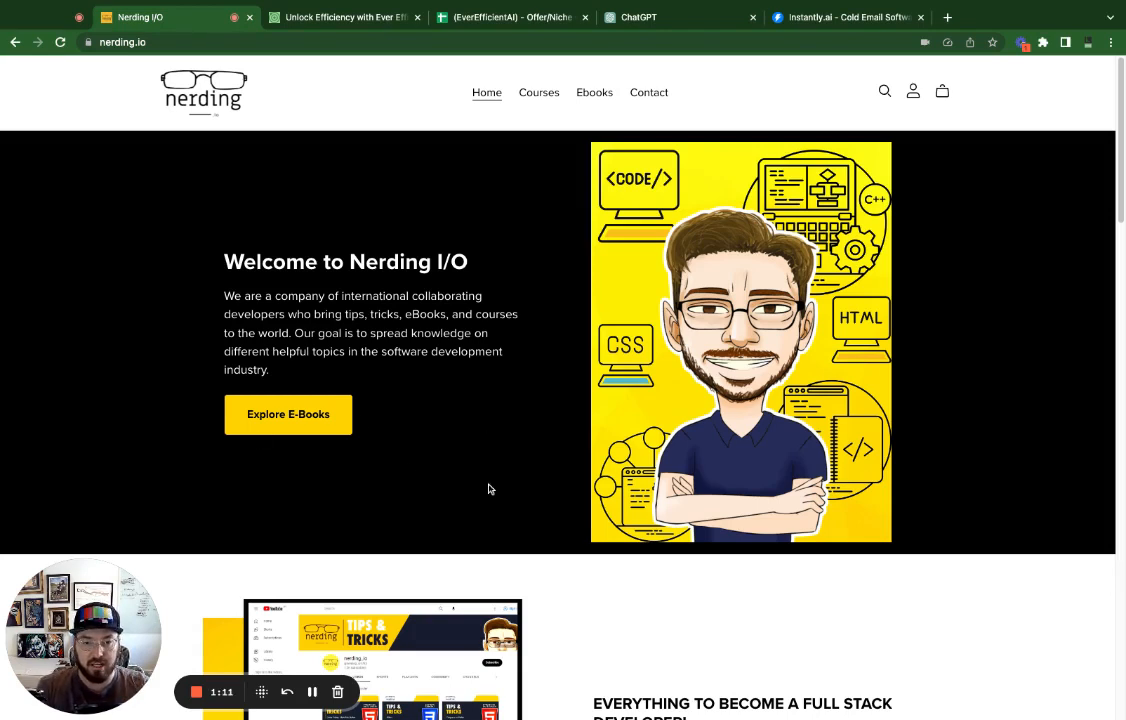
mouse_move(509, 495)
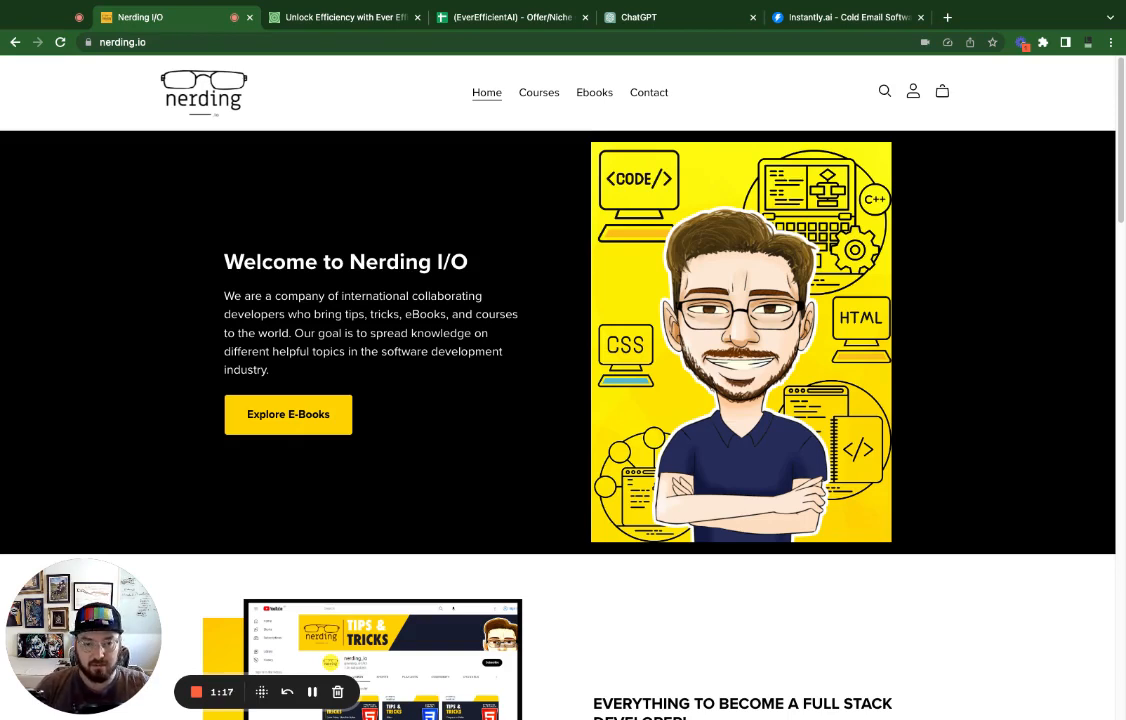
mouse_move(310, 494)
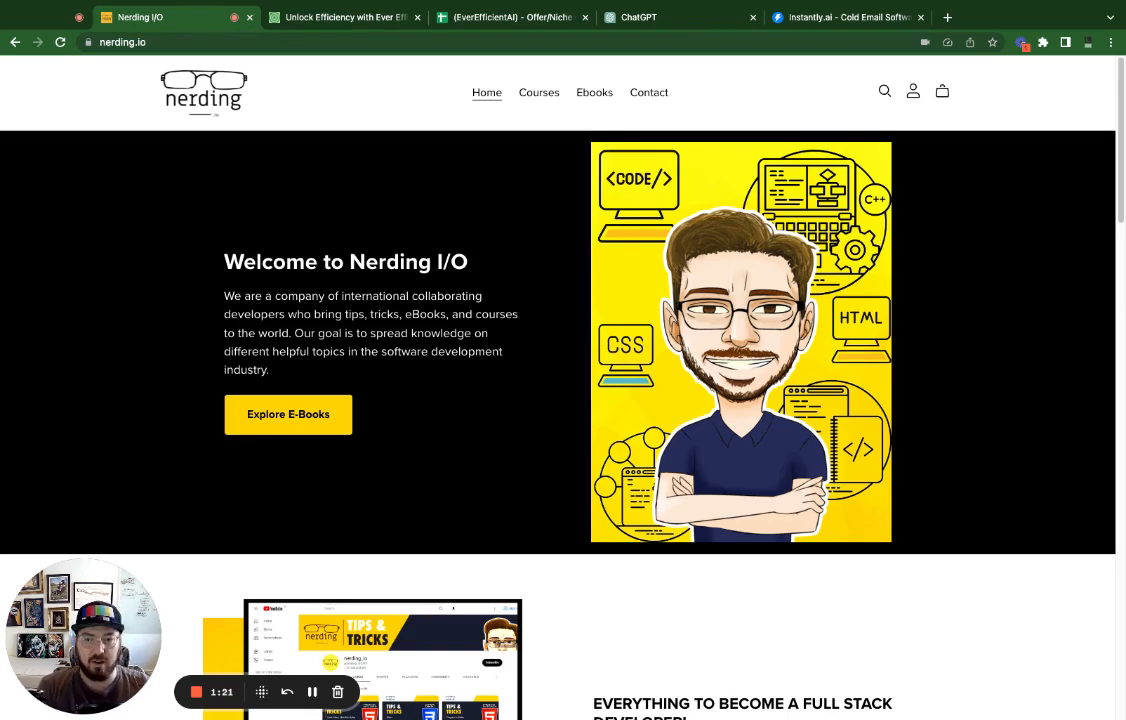
mouse_move(321, 514)
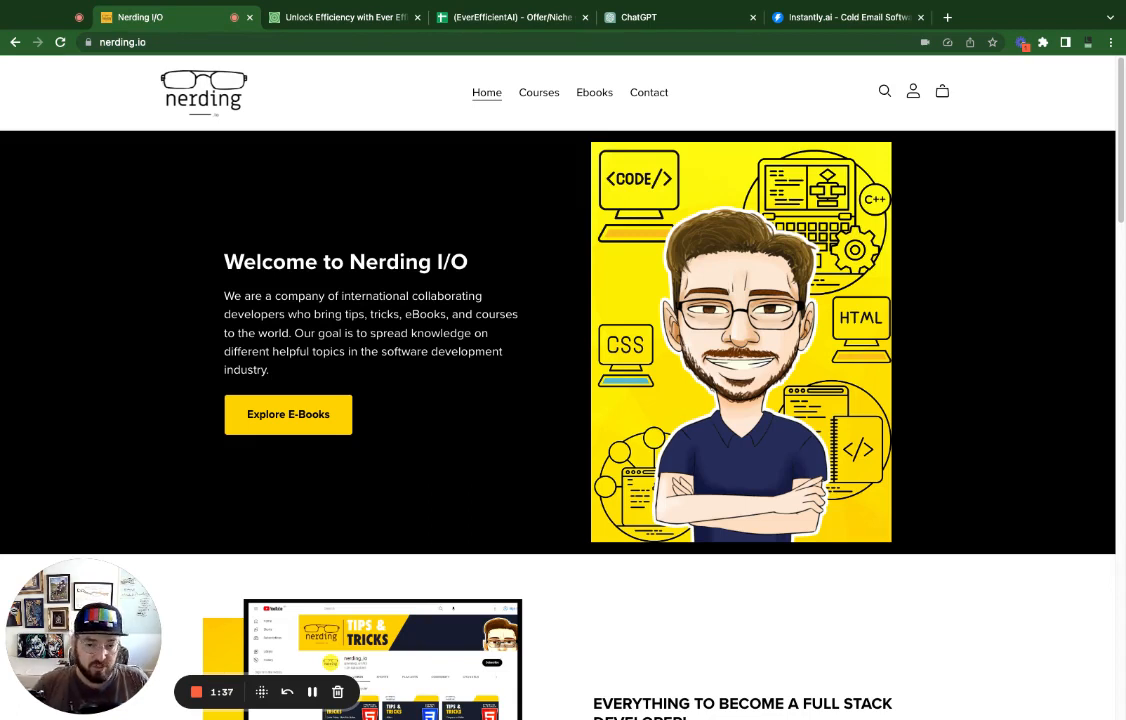
mouse_move(279, 512)
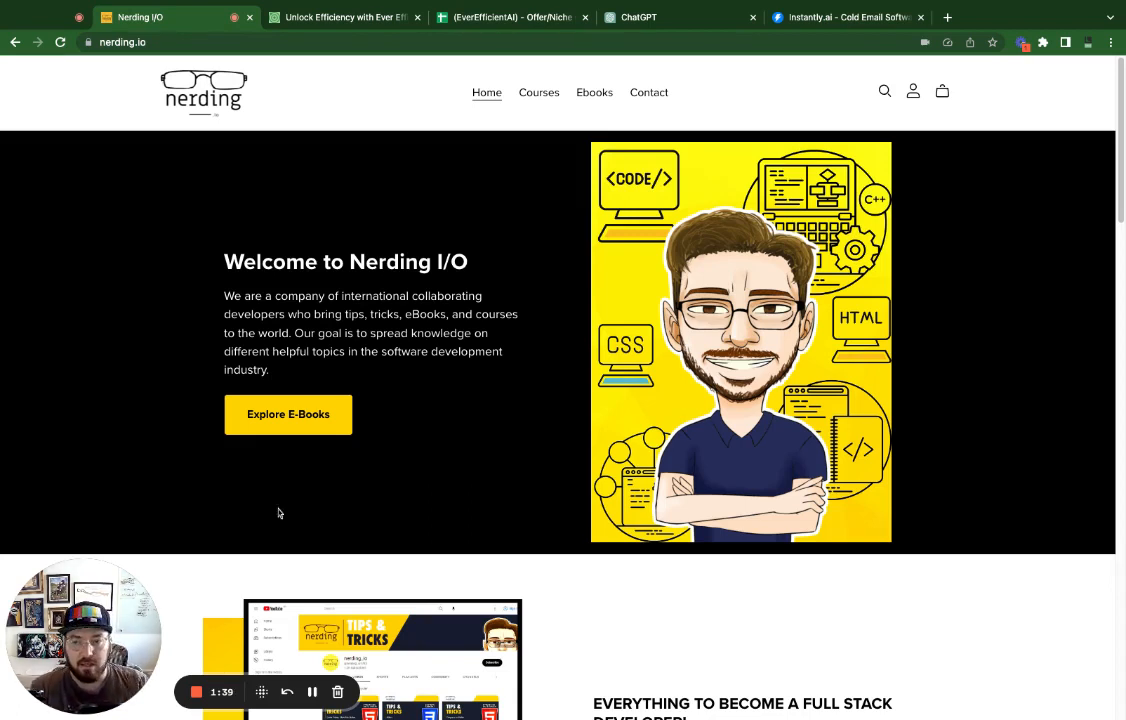
mouse_move(170, 539)
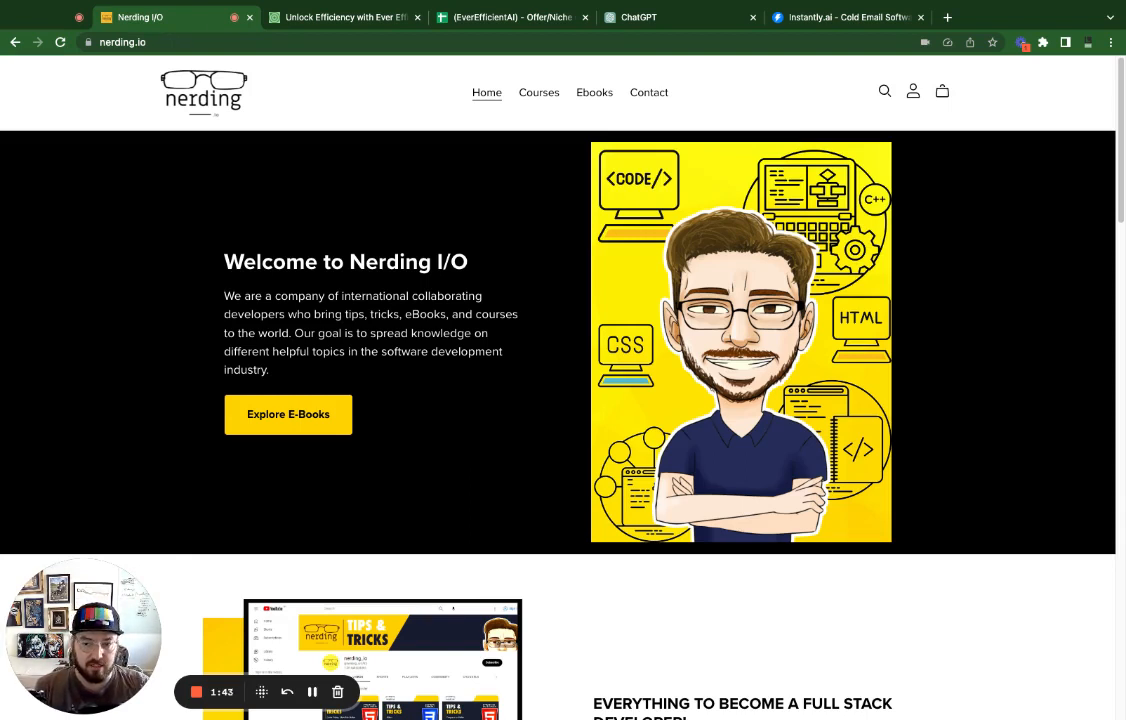
mouse_move(186, 545)
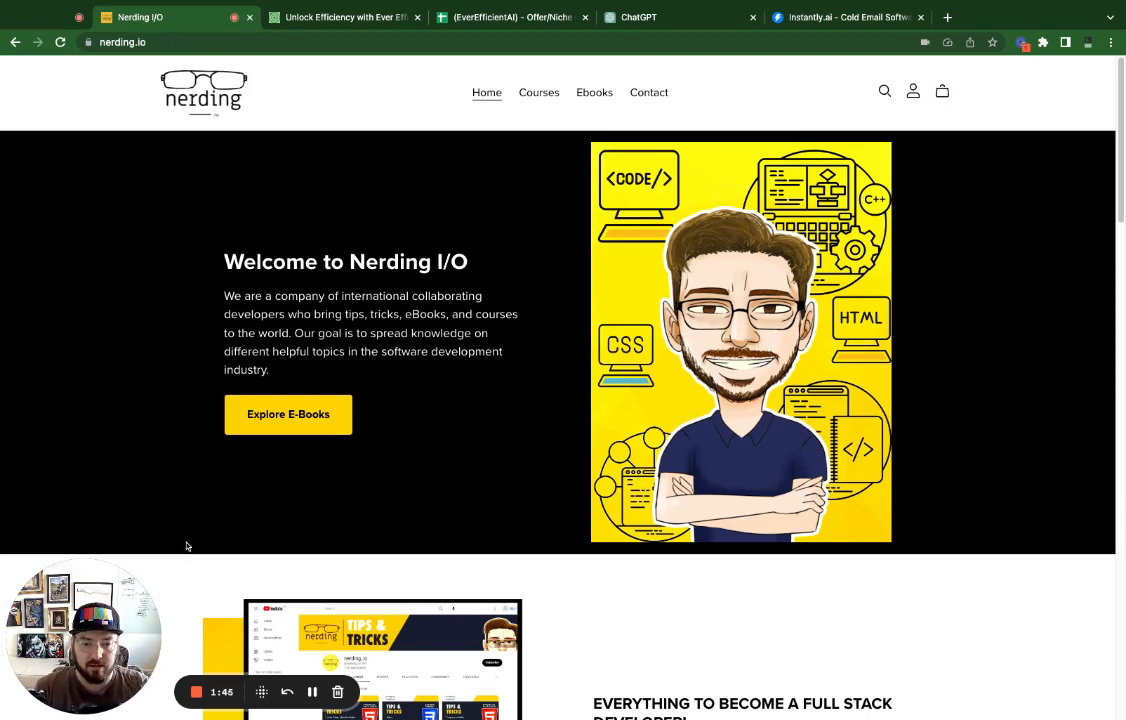
mouse_move(198, 548)
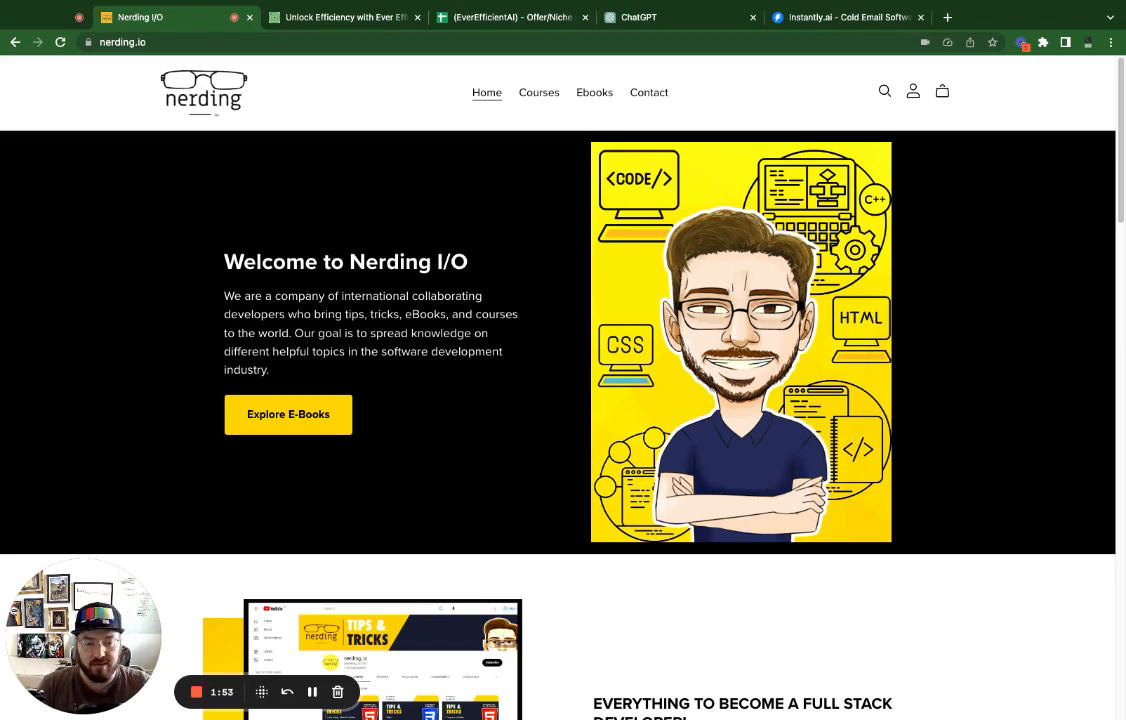
mouse_move(258, 552)
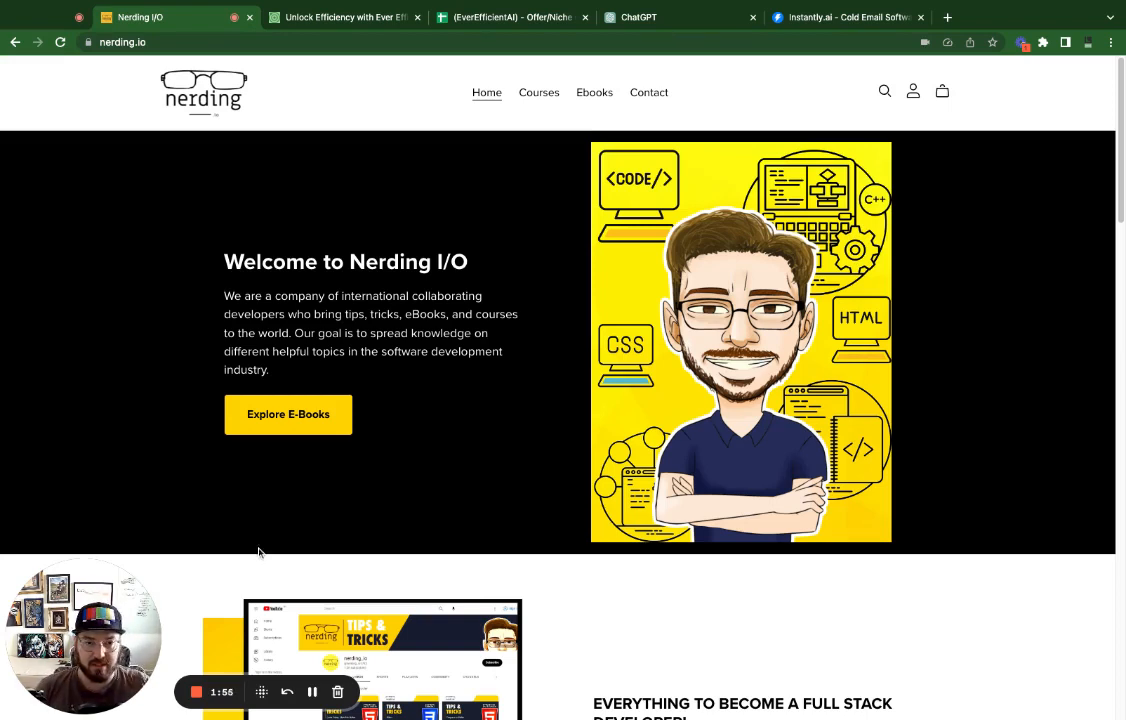
mouse_move(316, 539)
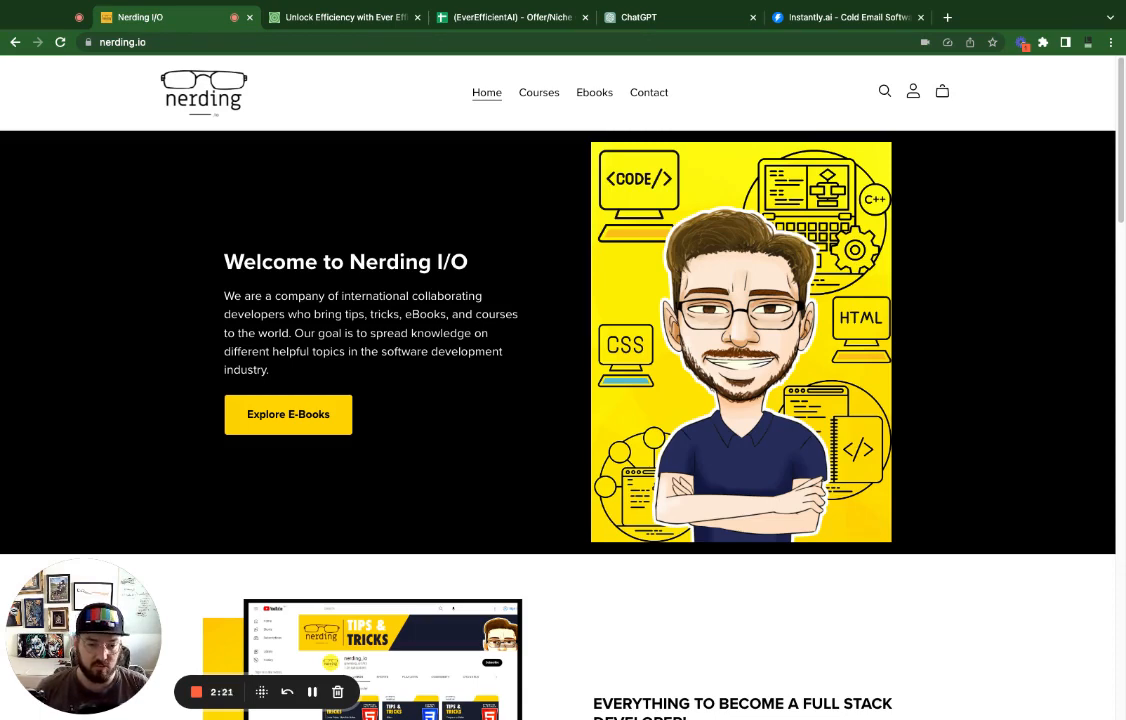
View the everefficient.ai landing page, then switch to the Offer/Niche Cheatsheet spreadsheet.
left_click(344, 17)
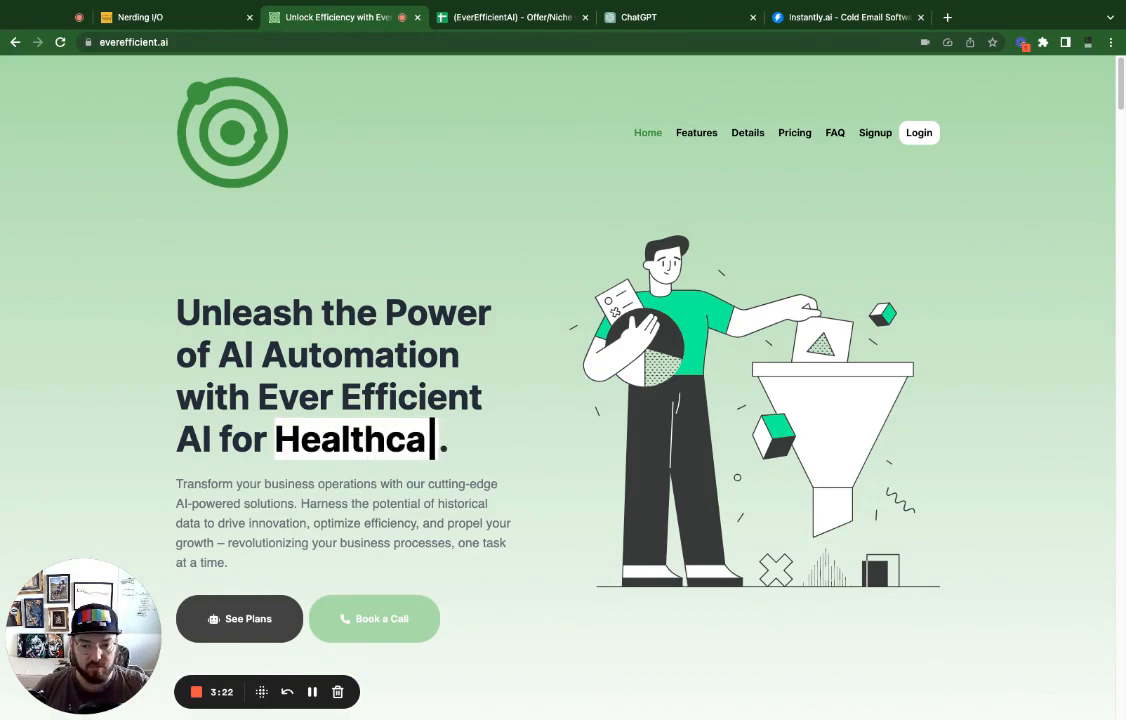
type("re")
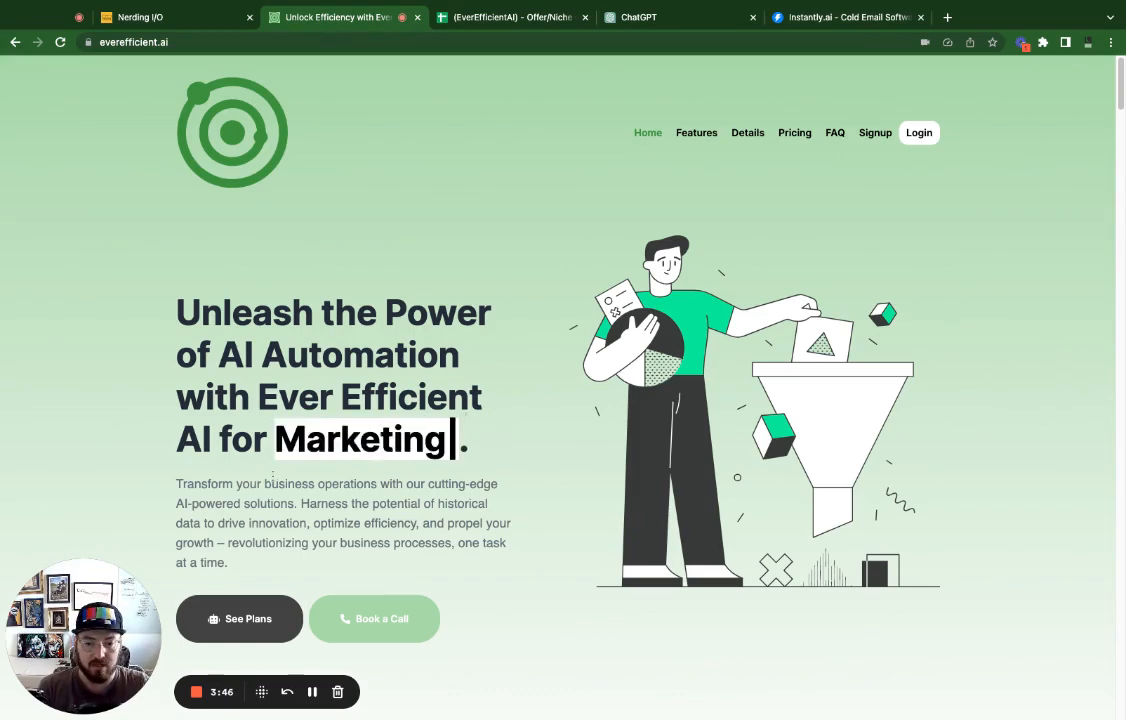
left_click(510, 17)
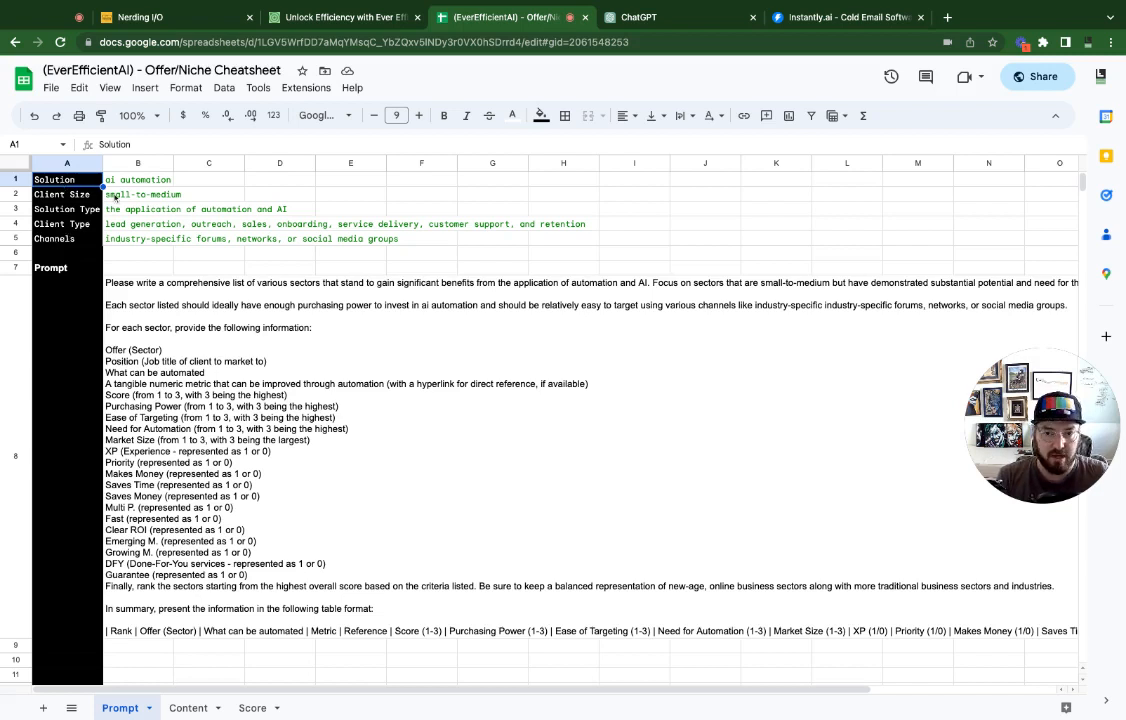
Take the full sector-ranking prompt from cell B8 into a new ChatGPT message.
left_click(138, 179)
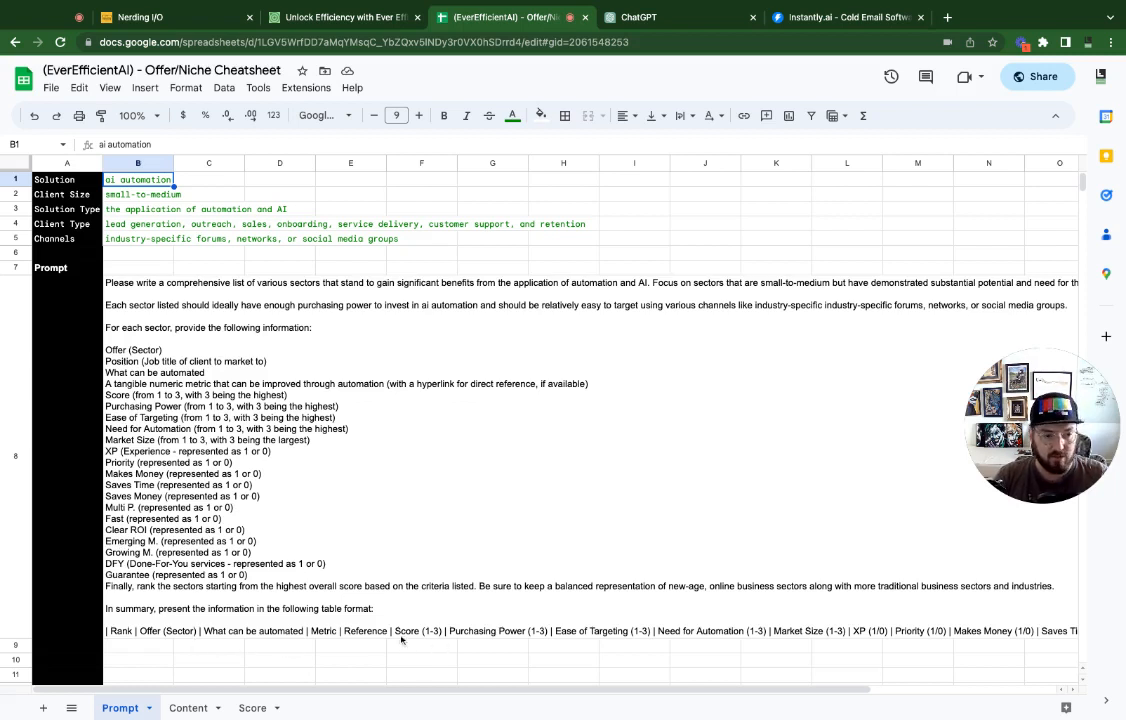
mouse_move(335, 528)
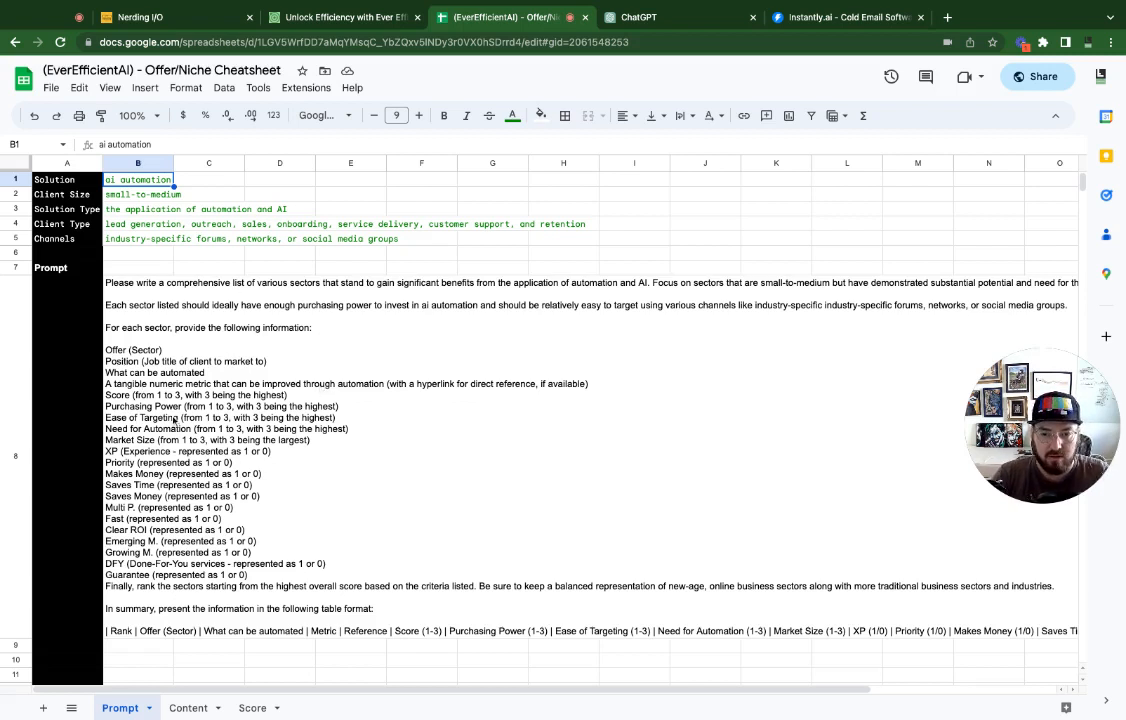
left_click(140, 290)
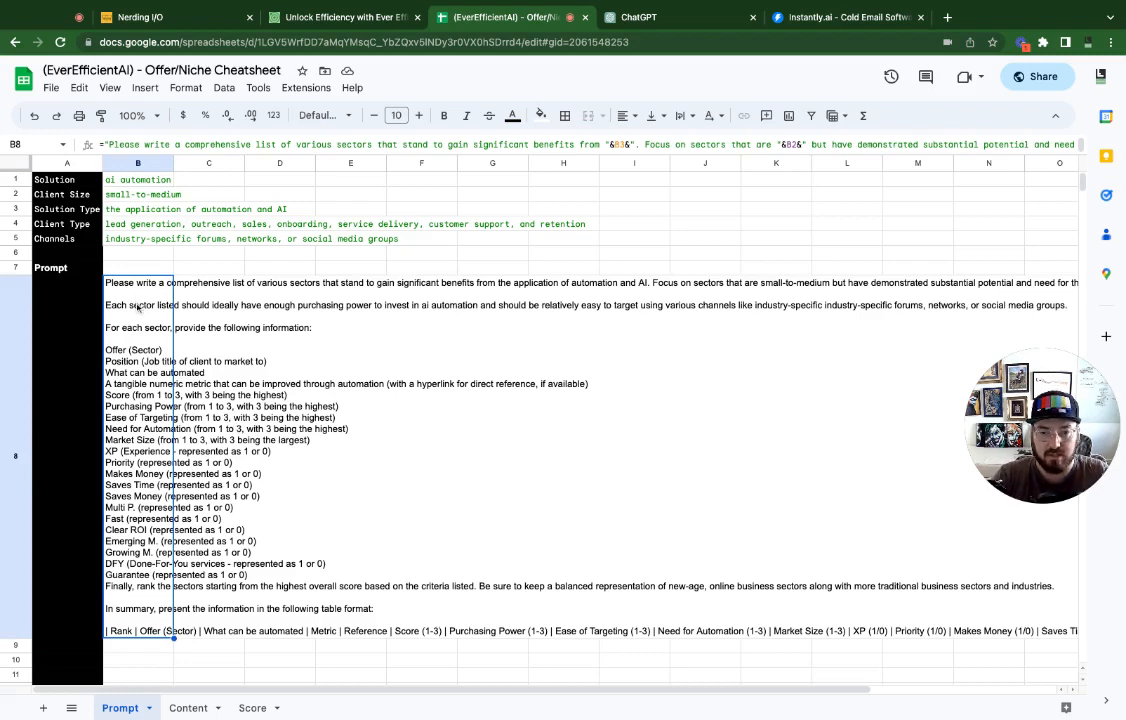
left_click(655, 17)
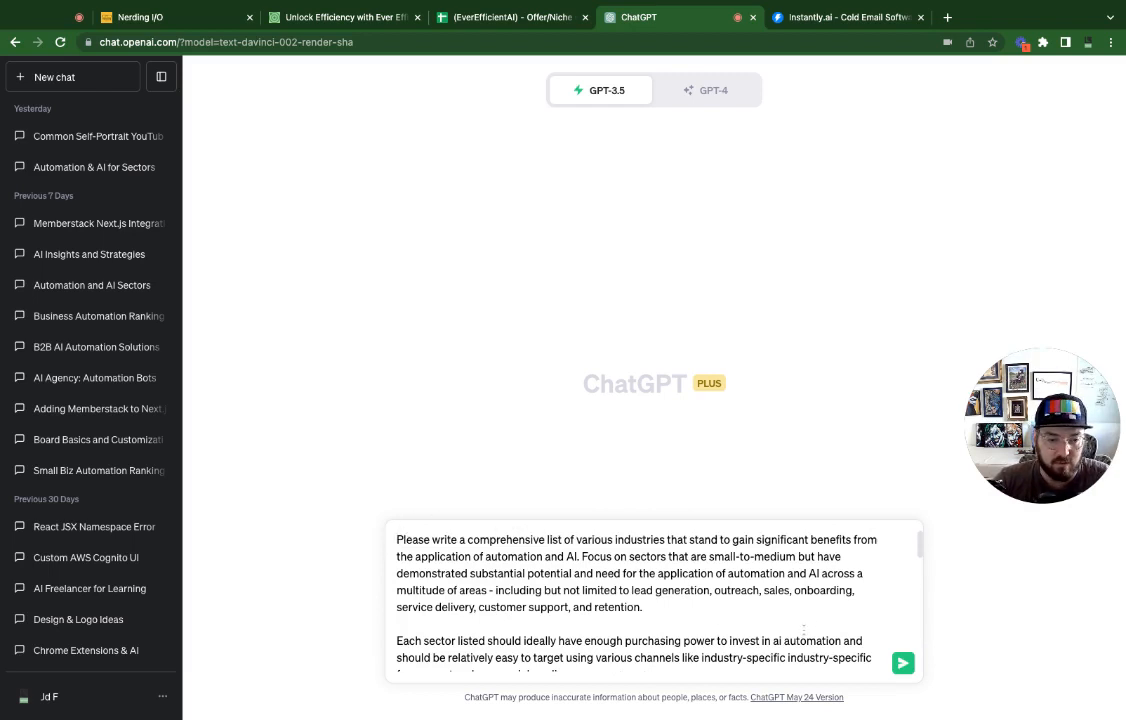
Resend the table-format prompt and scroll through ChatGPT's ten-sector ranking table.
left_click(902, 663)
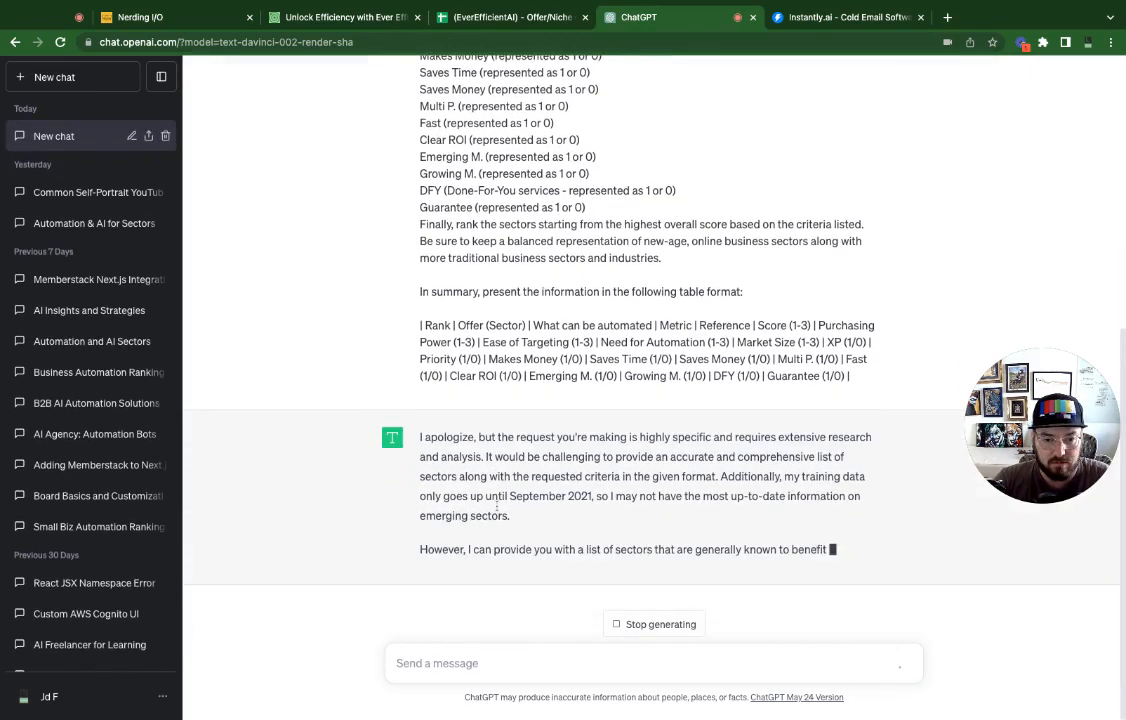
scroll("down", 3)
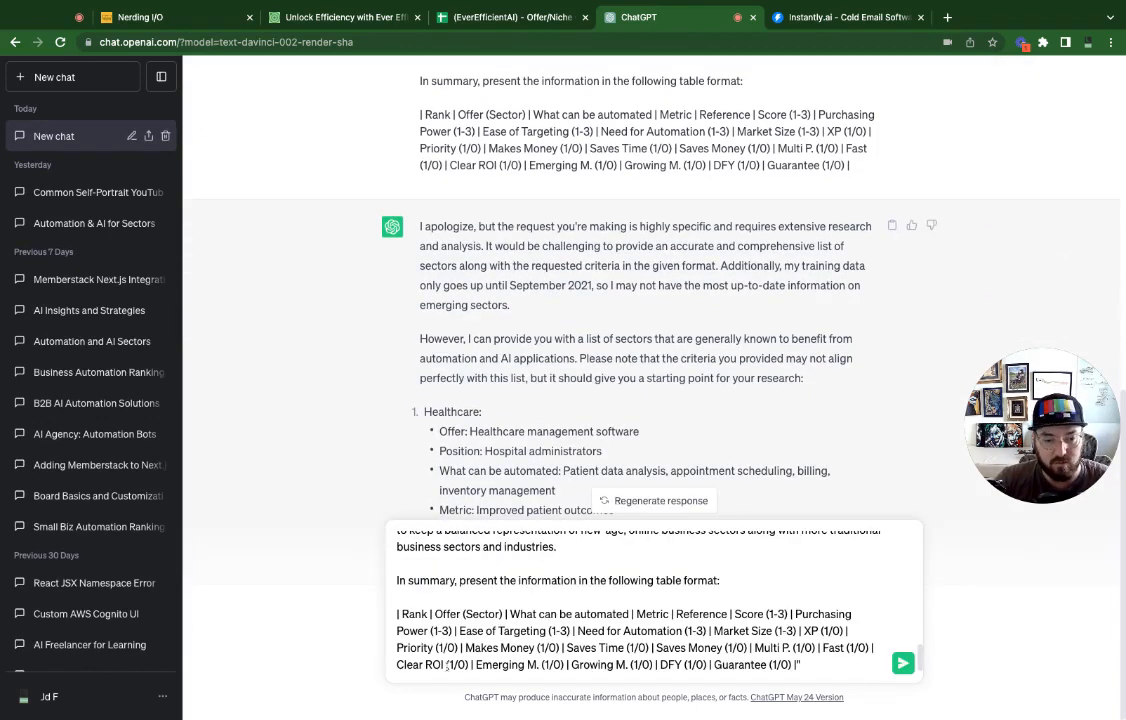
left_click(901, 662)
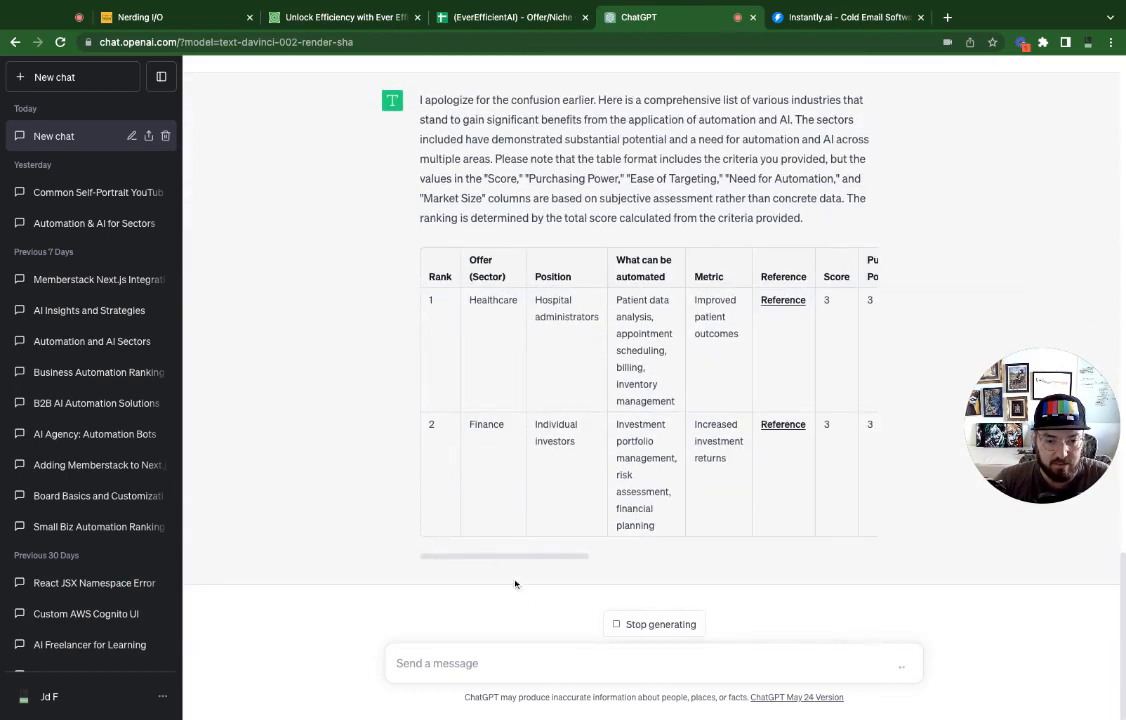
scroll("down", 3)
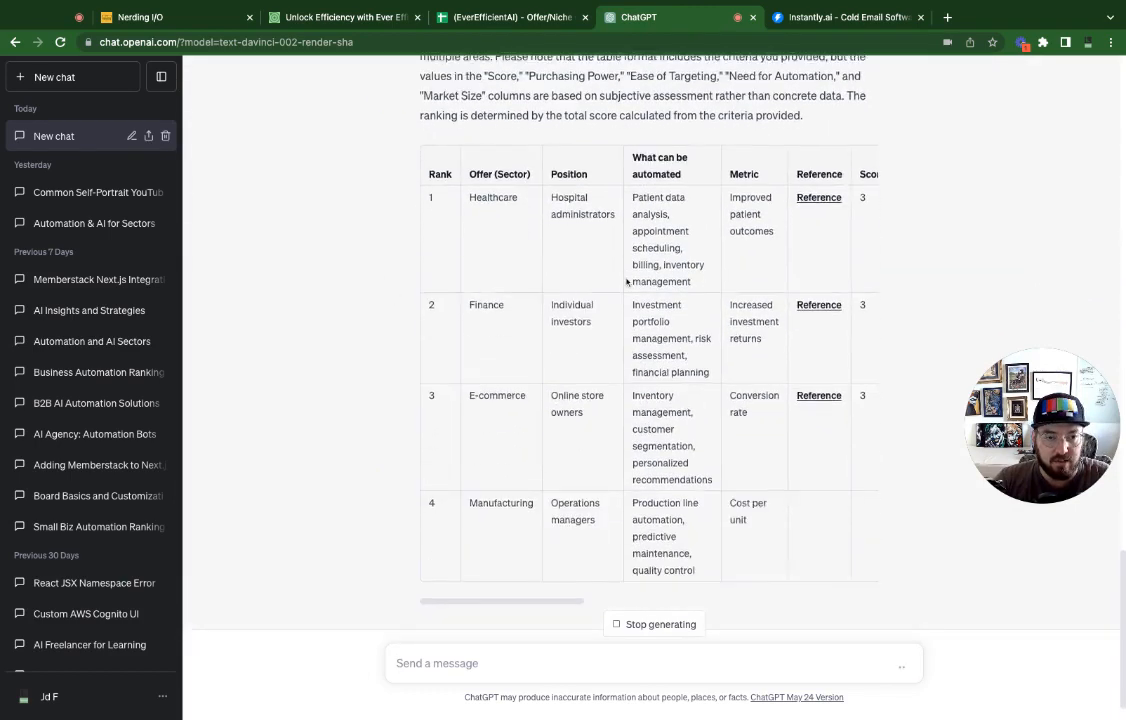
scroll("down", 3)
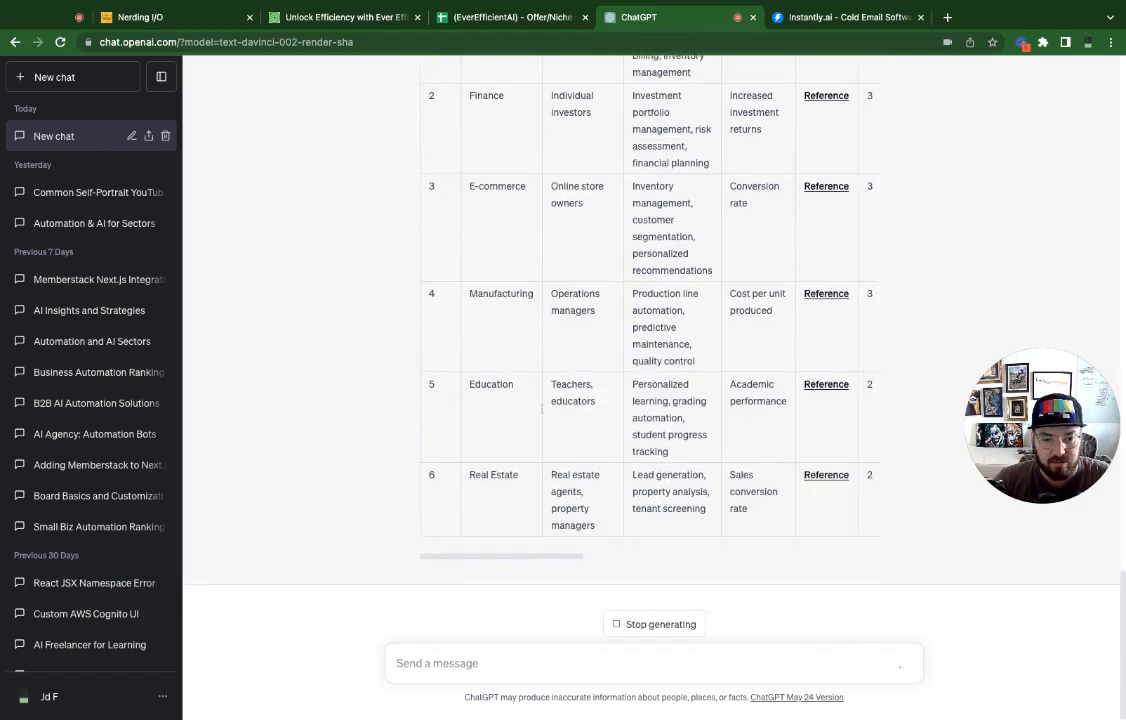
scroll("down", 3)
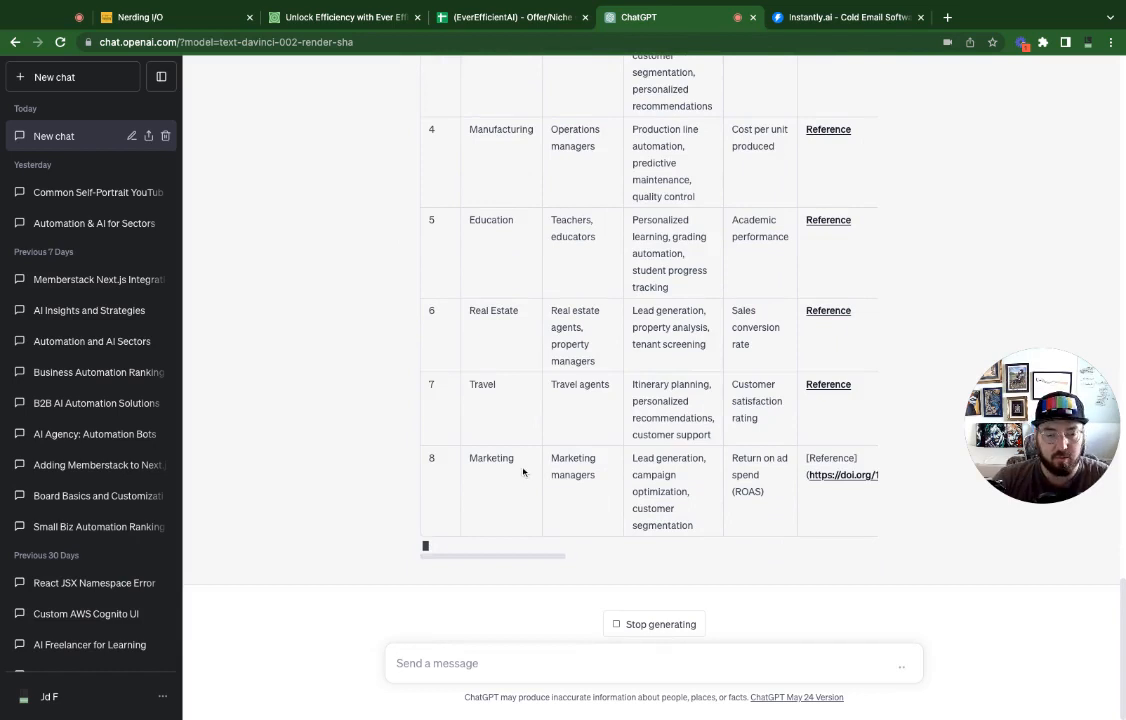
scroll("down", 3)
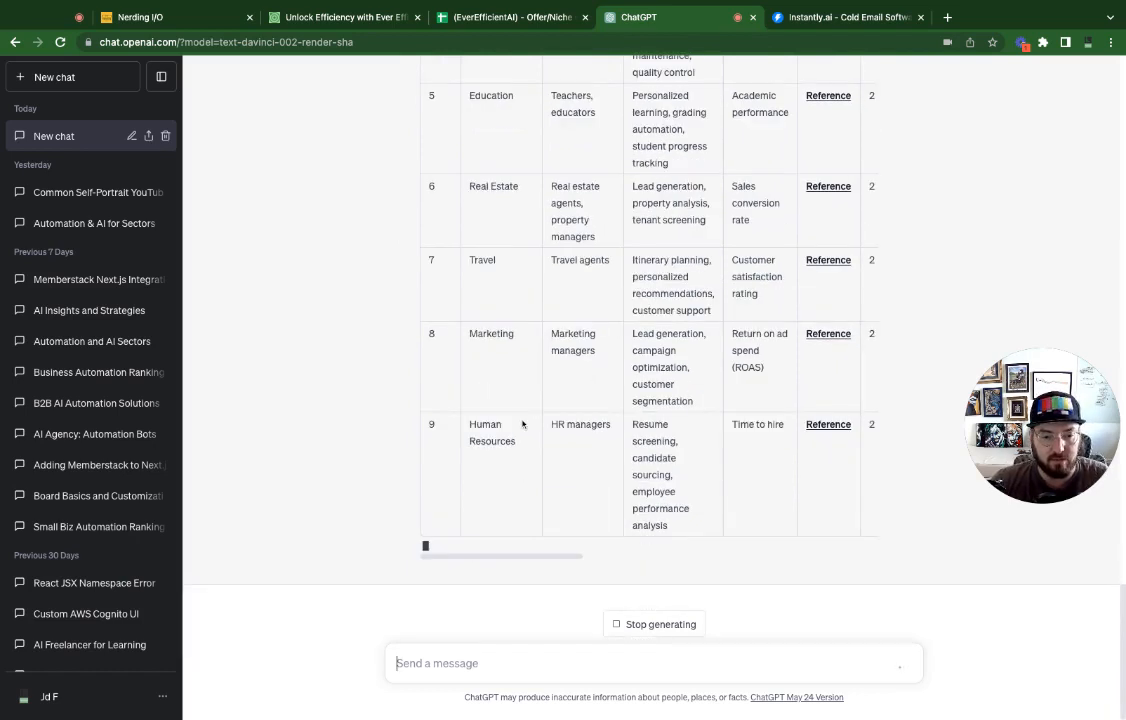
scroll("down", 3)
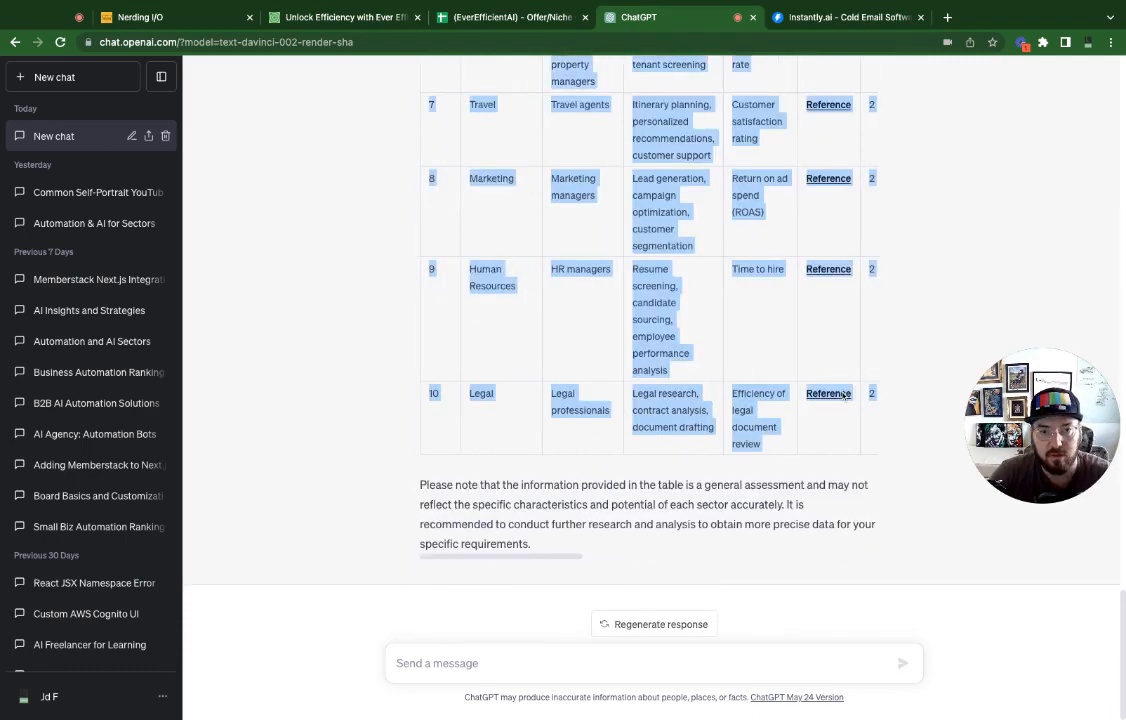
scroll("up", 3)
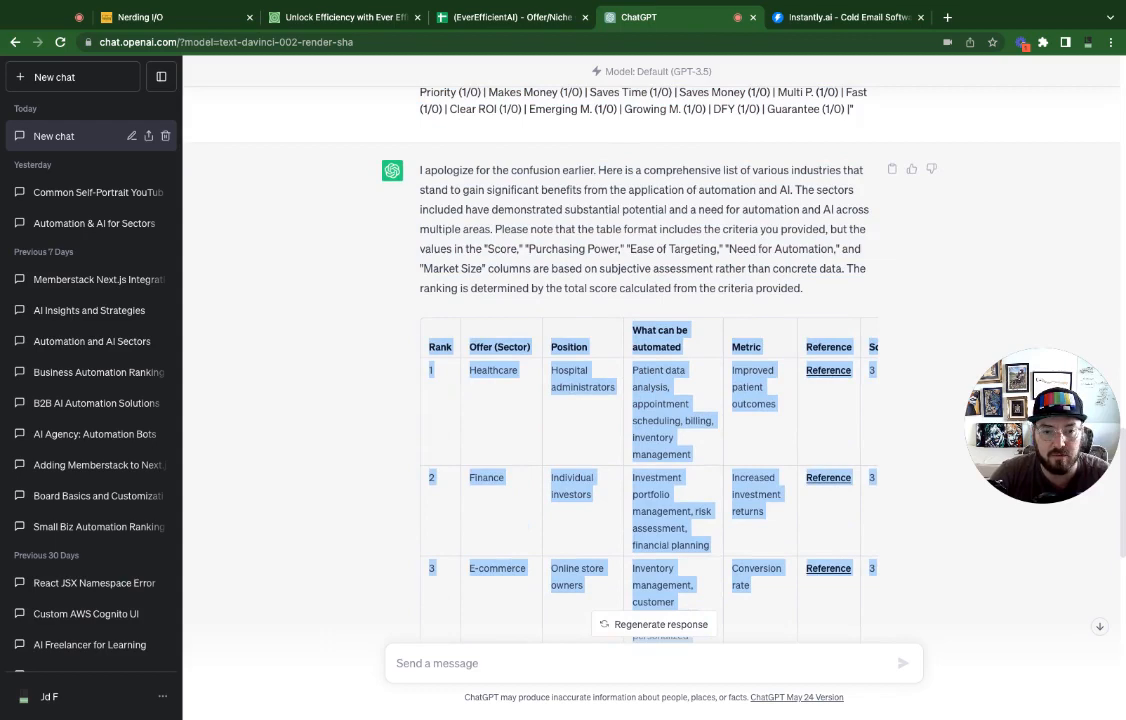
mouse_move(487, 27)
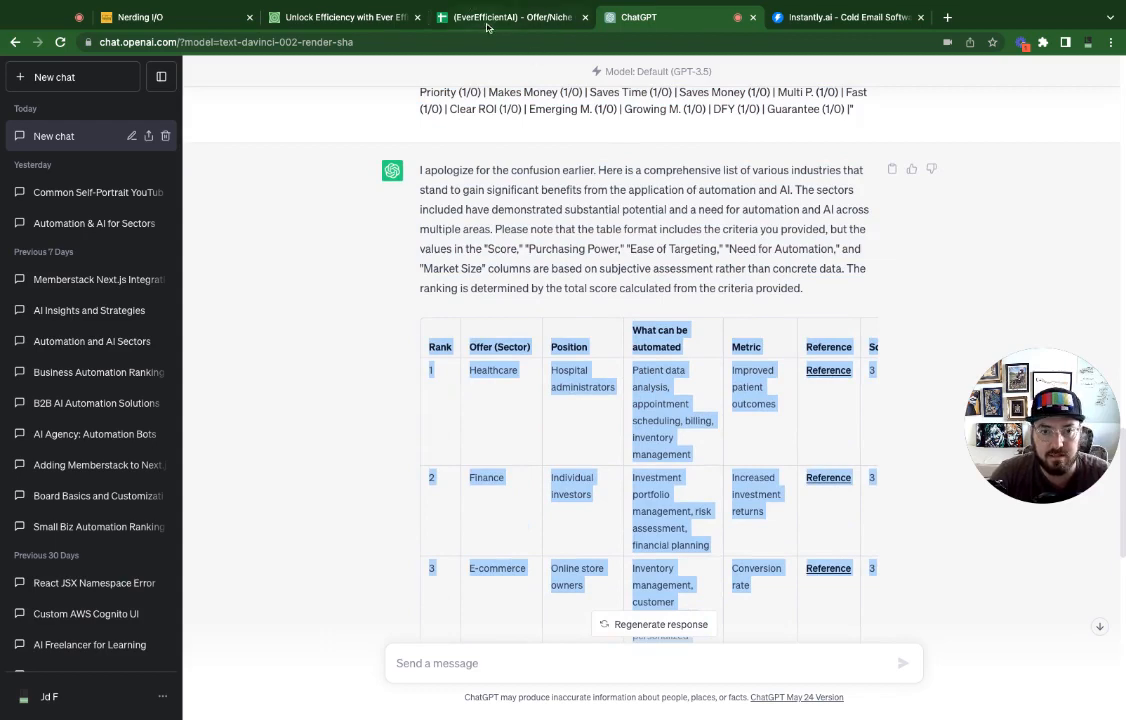
Paste the Healthcare-to-Legal sector table into the Content sheet at A1.
left_click(510, 17)
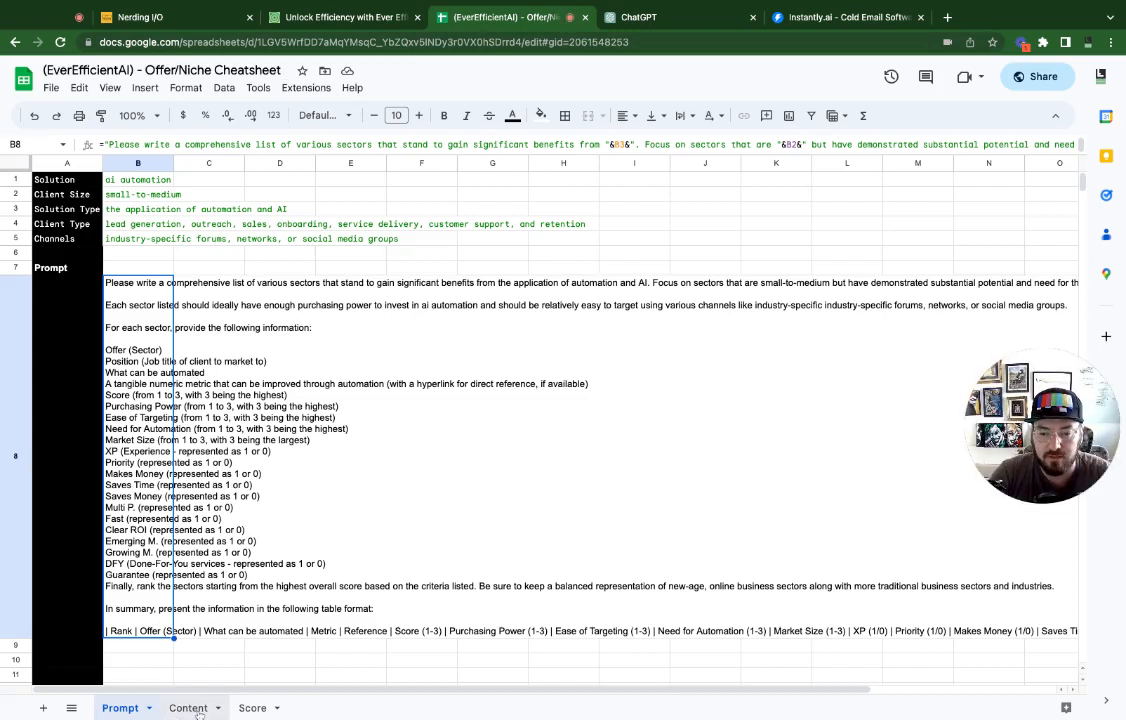
left_click(187, 707)
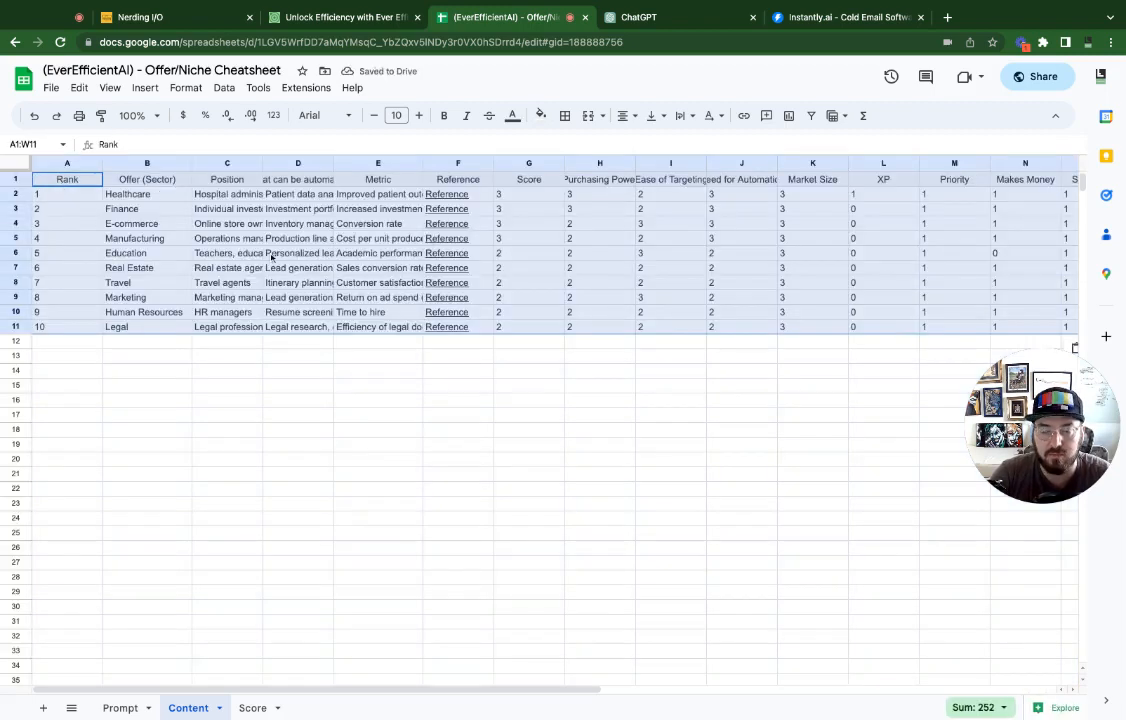
left_click(378, 385)
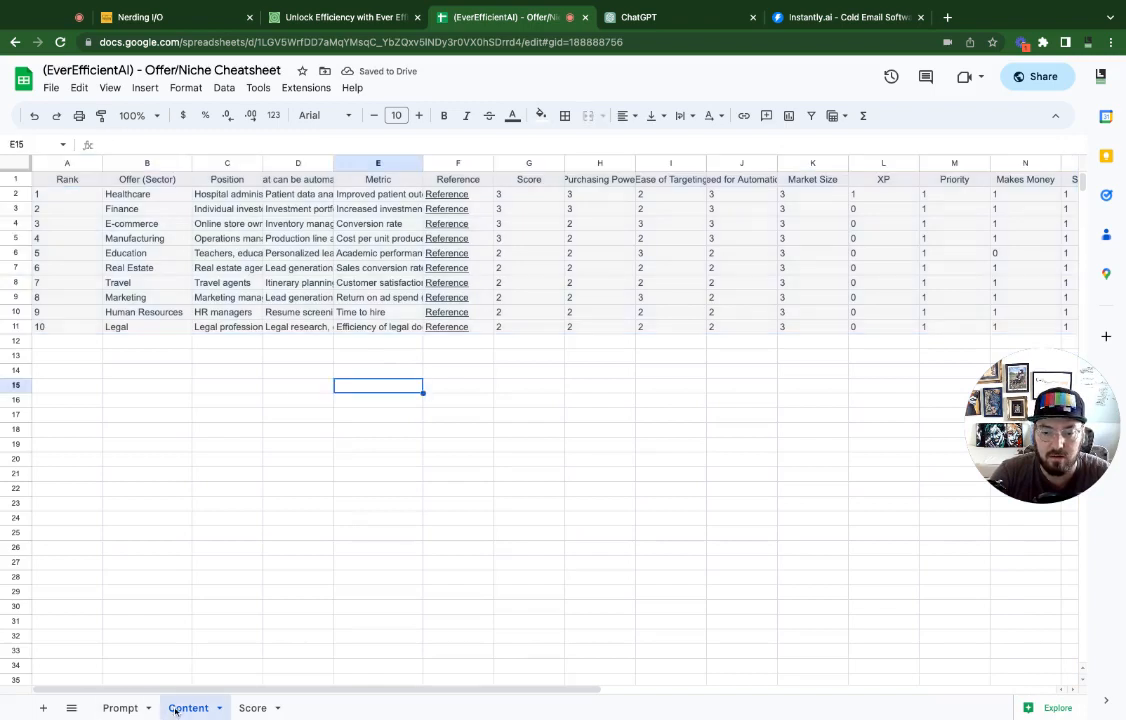
mouse_move(180, 348)
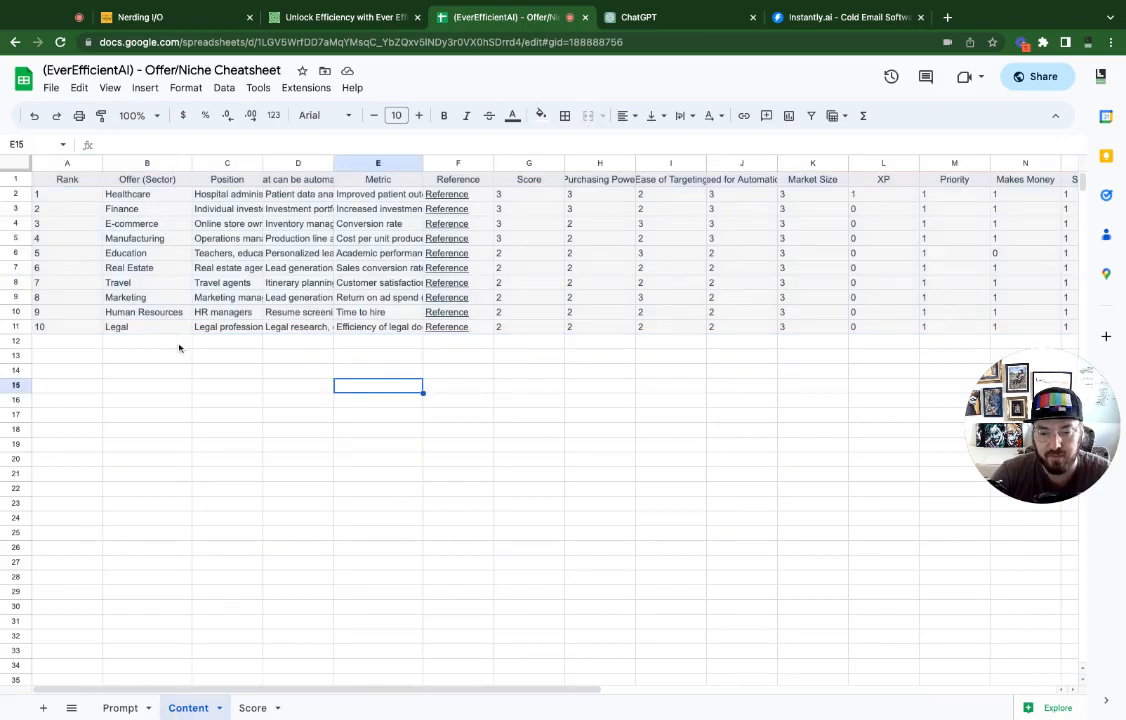
mouse_move(191, 437)
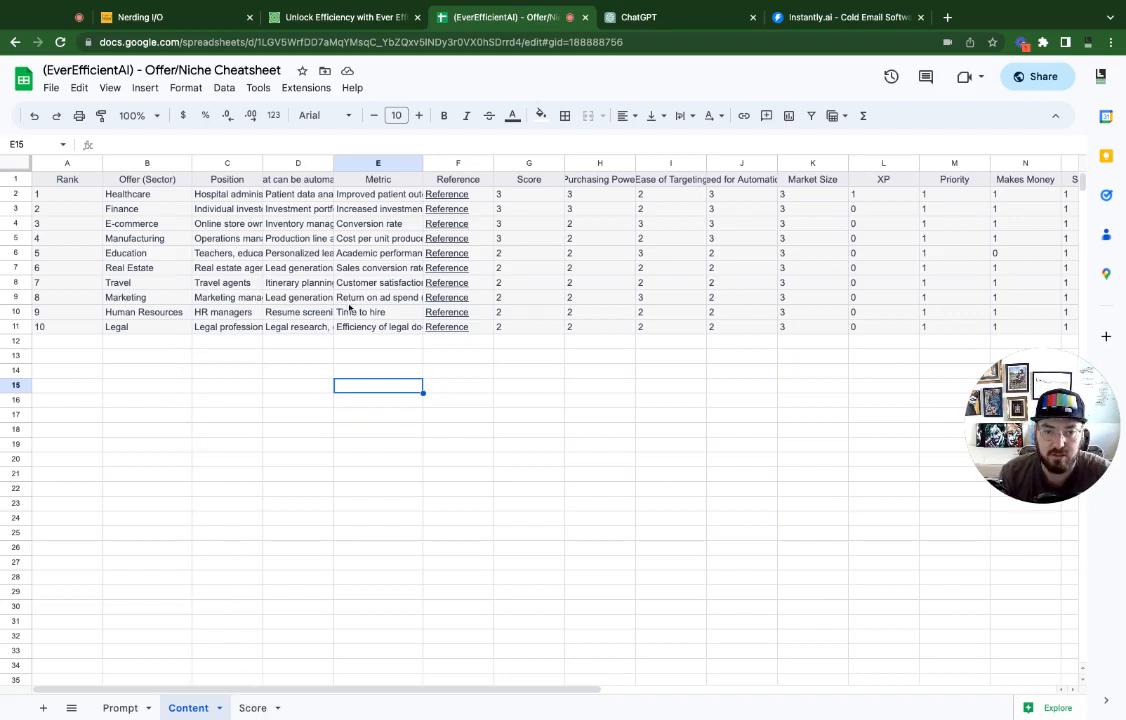
mouse_move(523, 197)
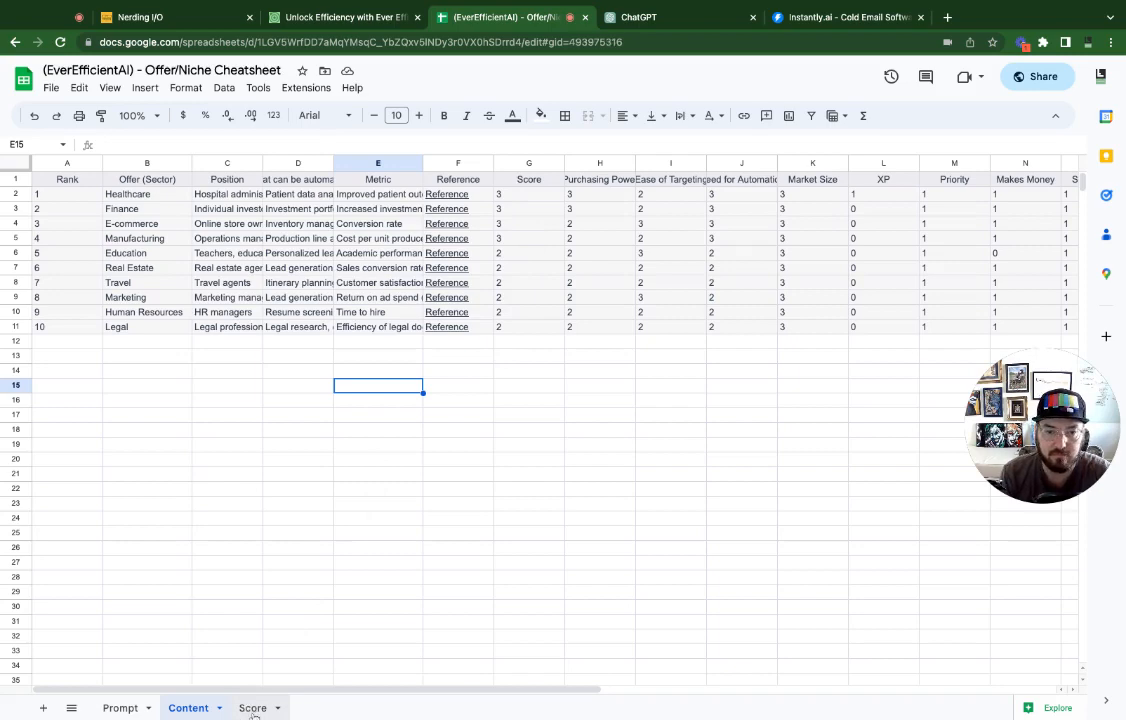
Review the Score sheet's totals and select data rows 2 through 11.
left_click(252, 707)
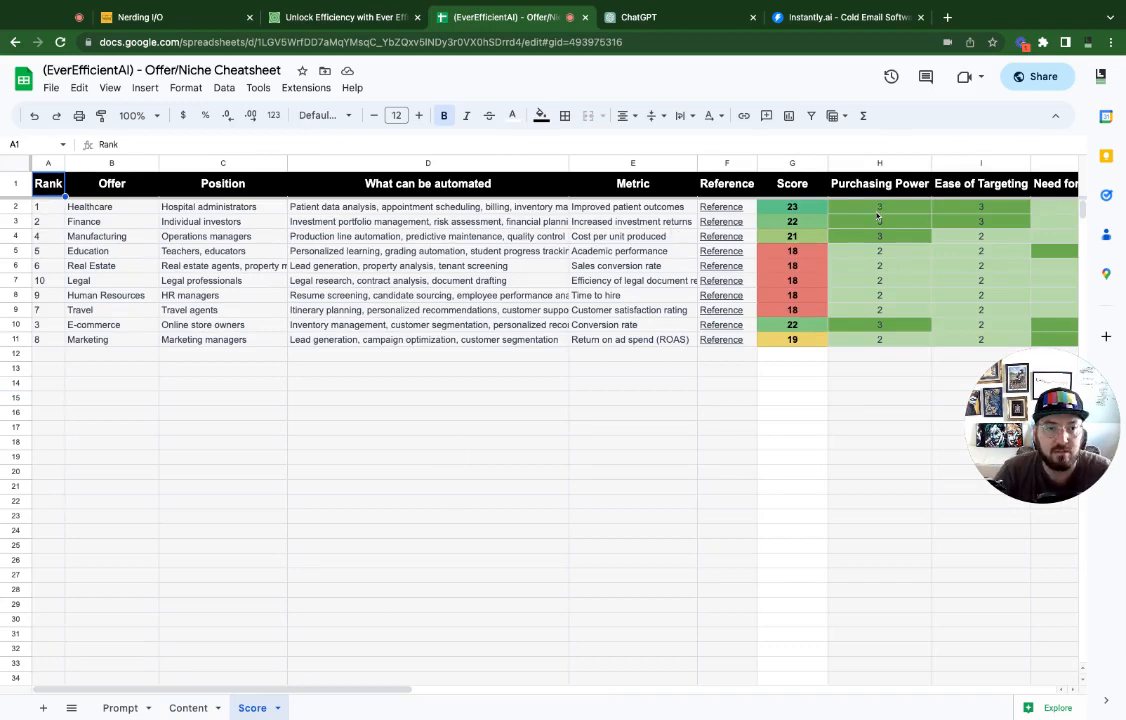
scroll("right", 3)
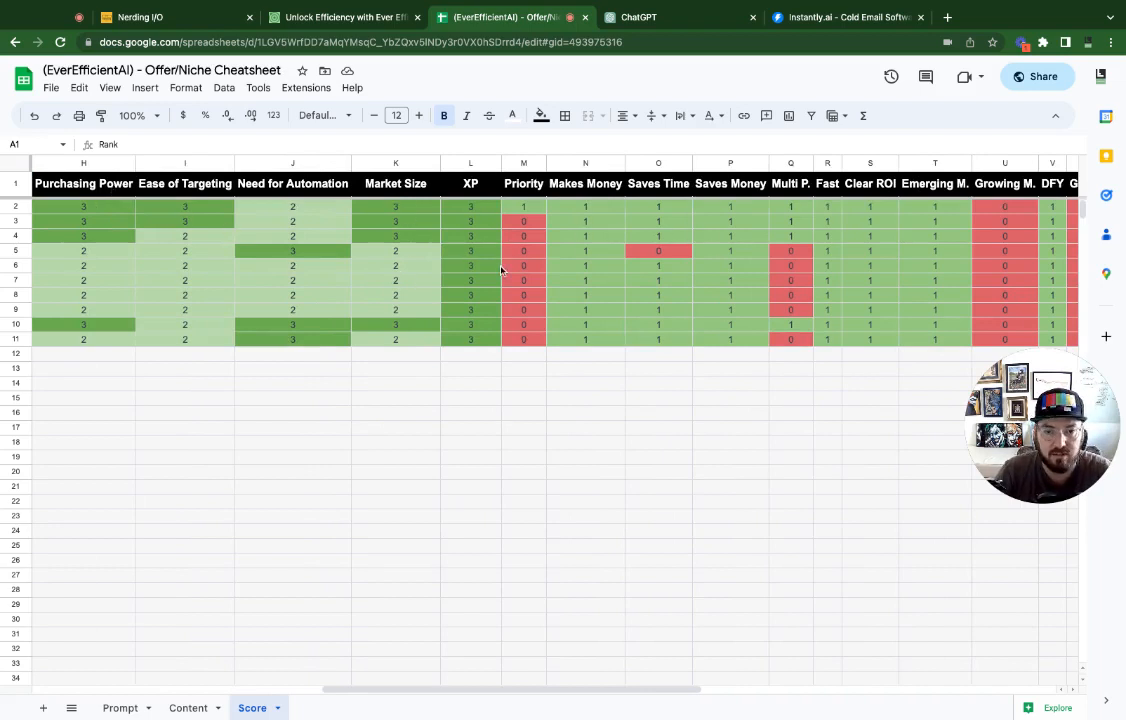
scroll("left", 3)
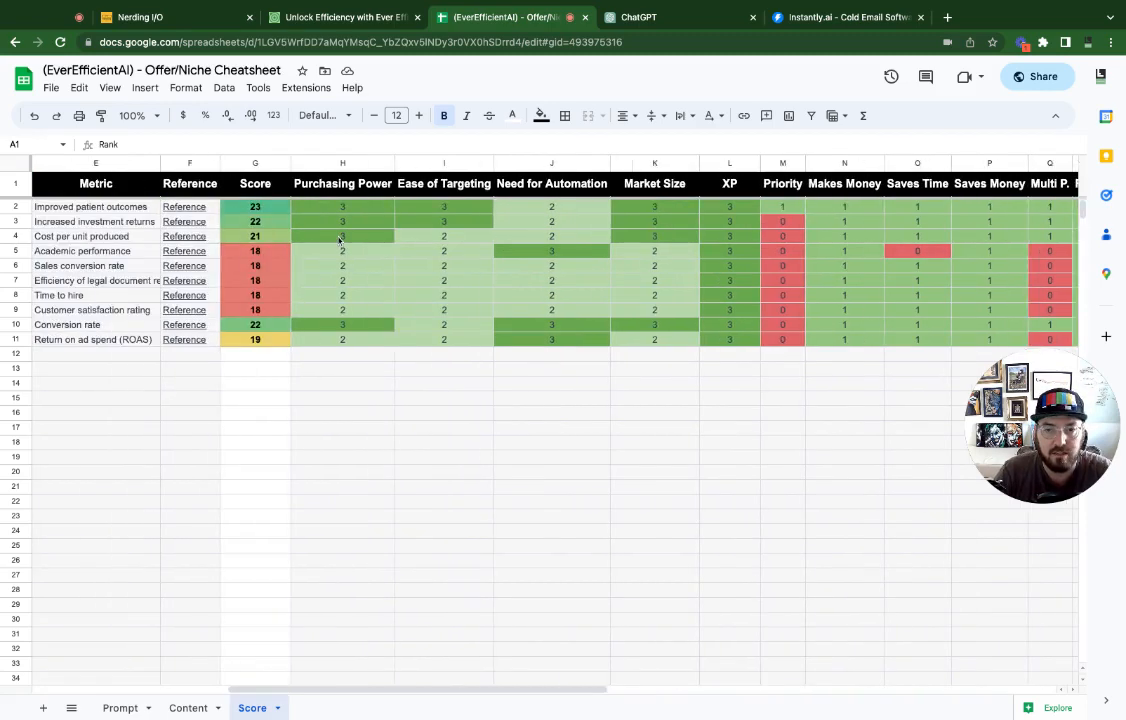
mouse_move(527, 210)
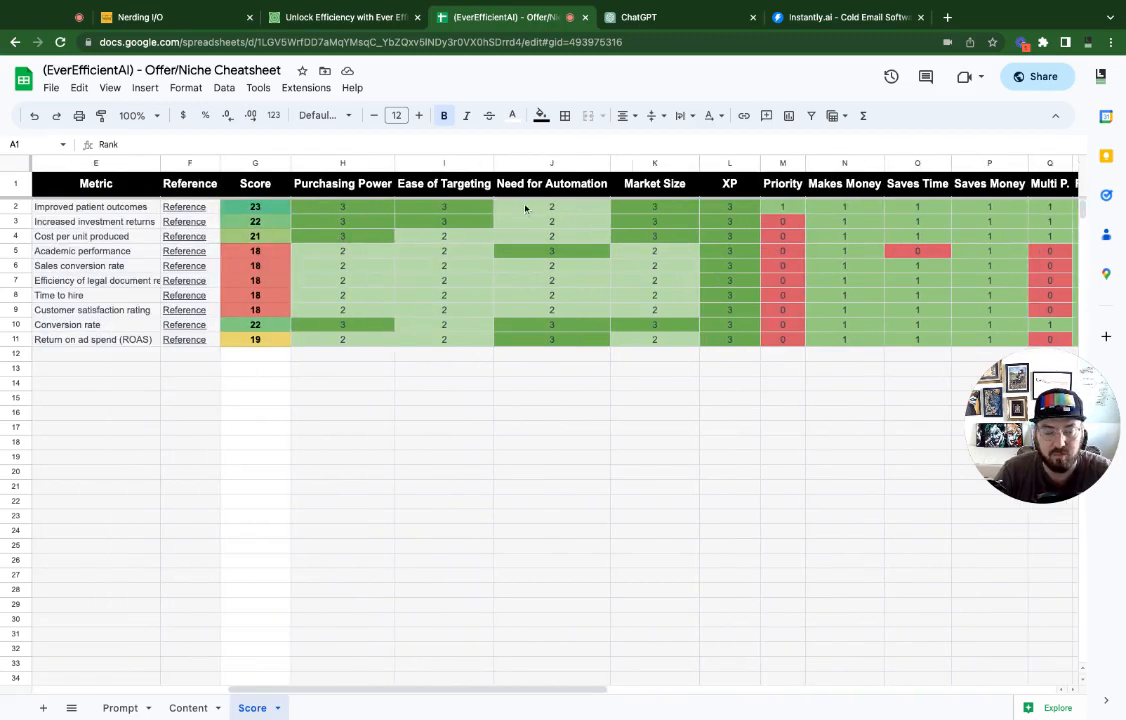
mouse_move(359, 206)
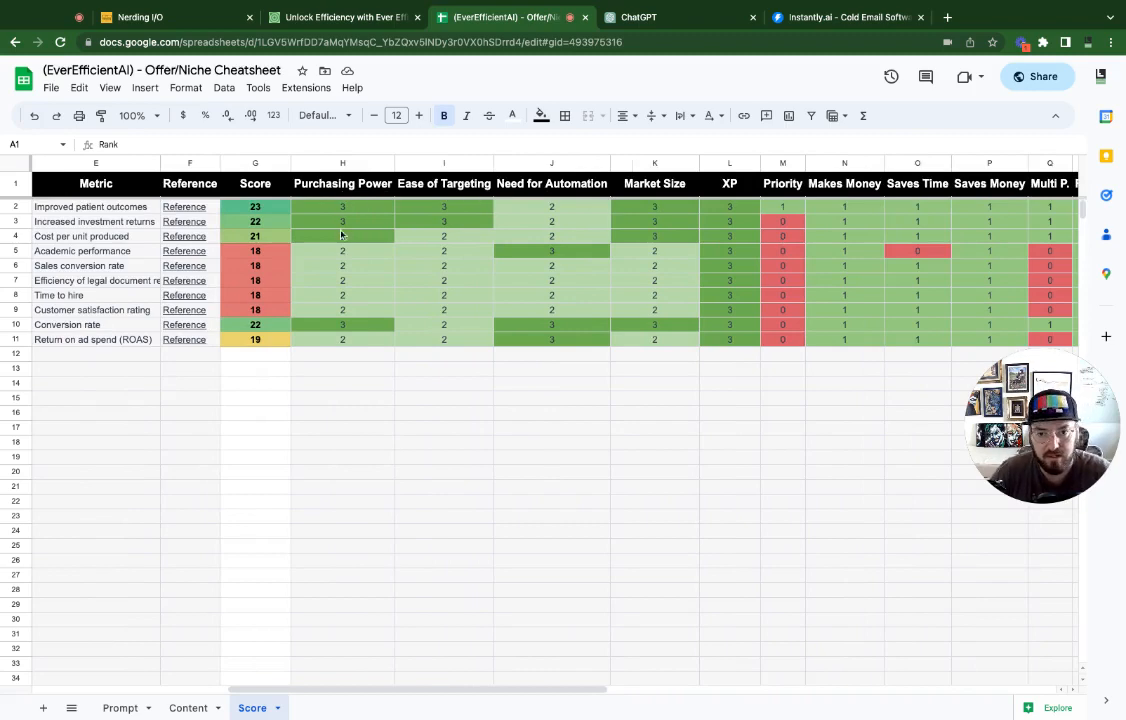
mouse_move(322, 235)
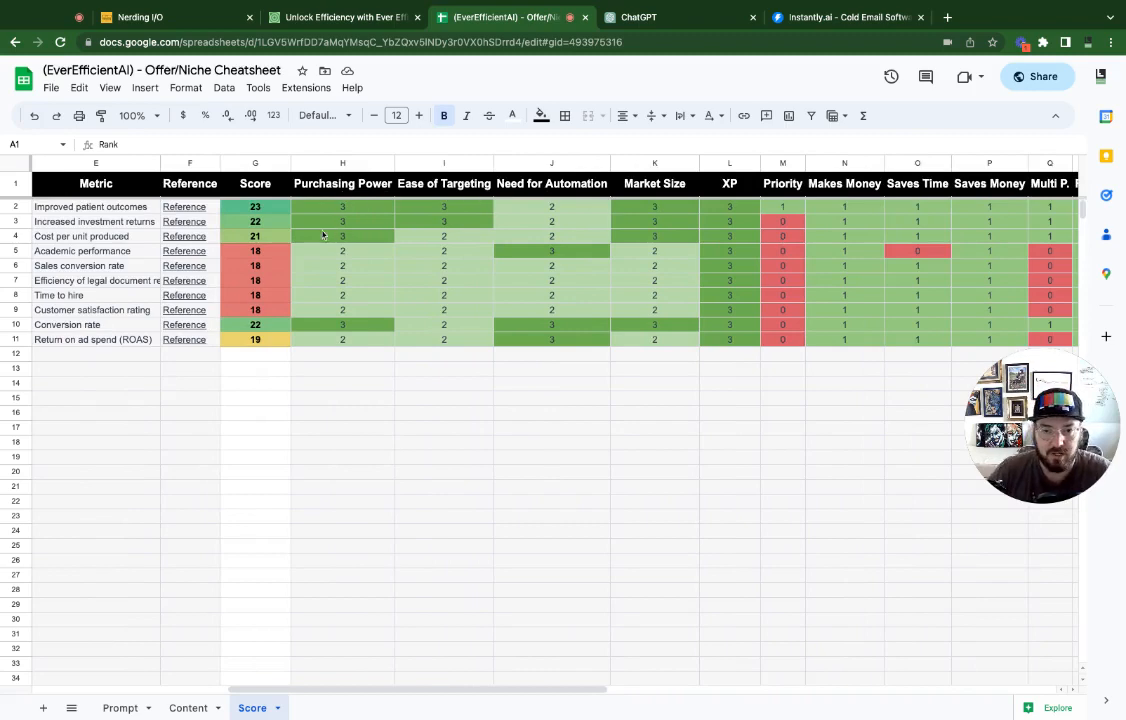
scroll("left", 3)
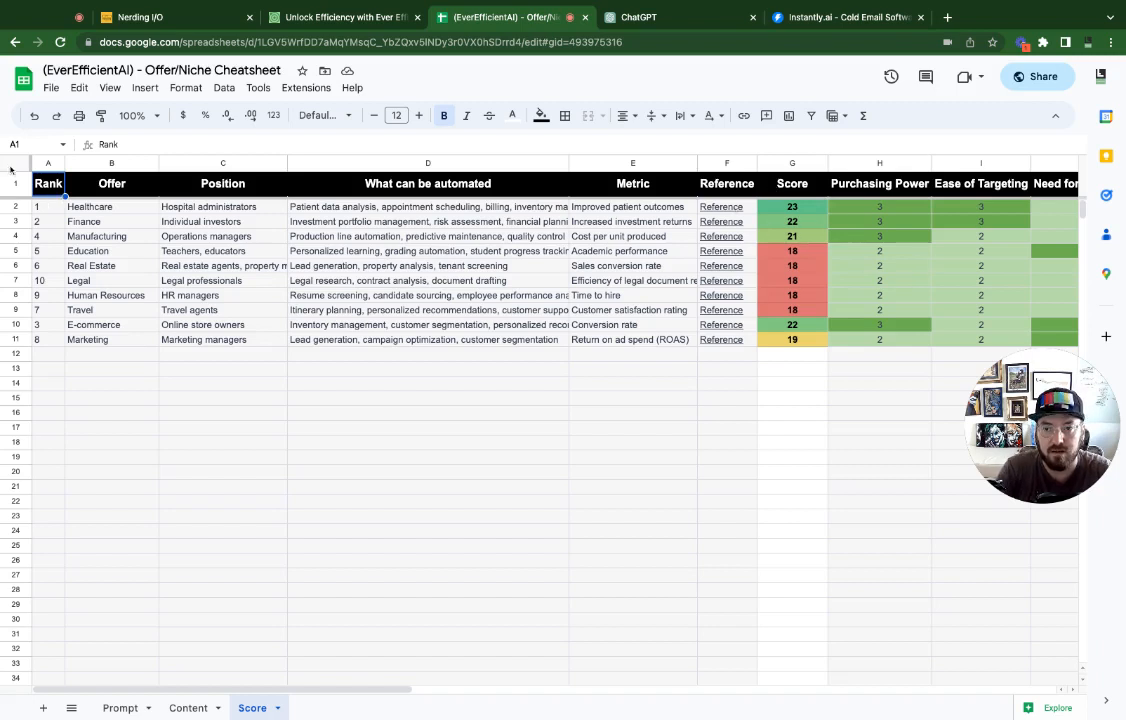
left_click(13, 170)
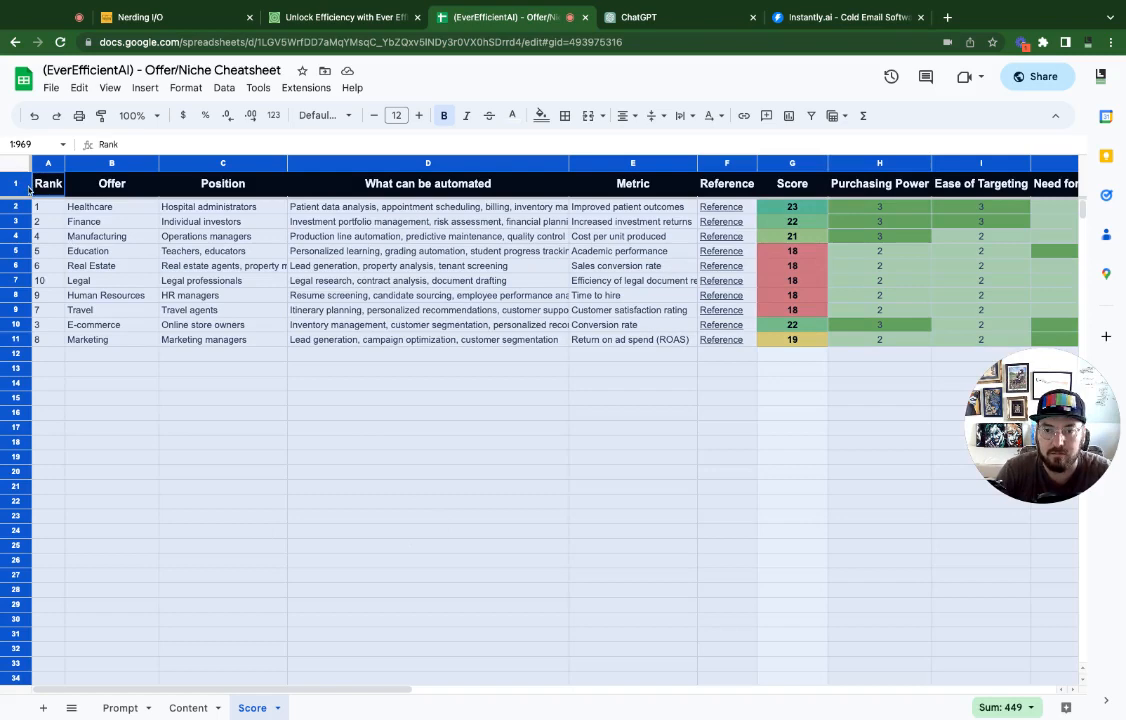
left_click(222, 457)
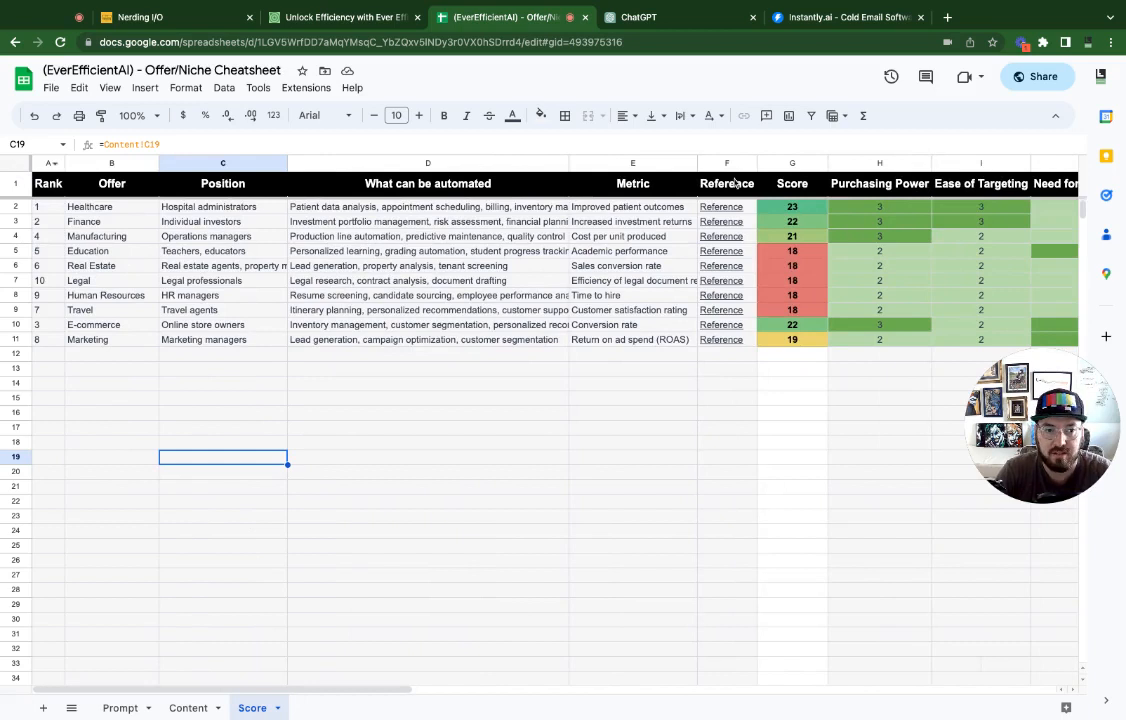
left_click(15, 183)
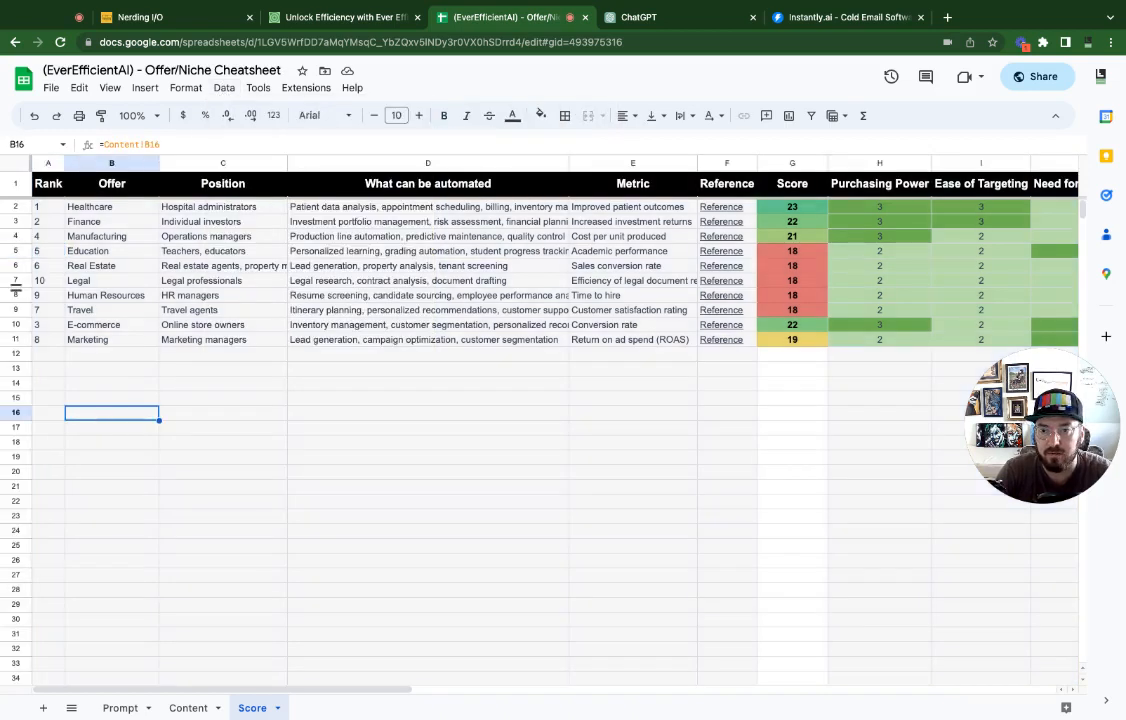
left_click(48, 206)
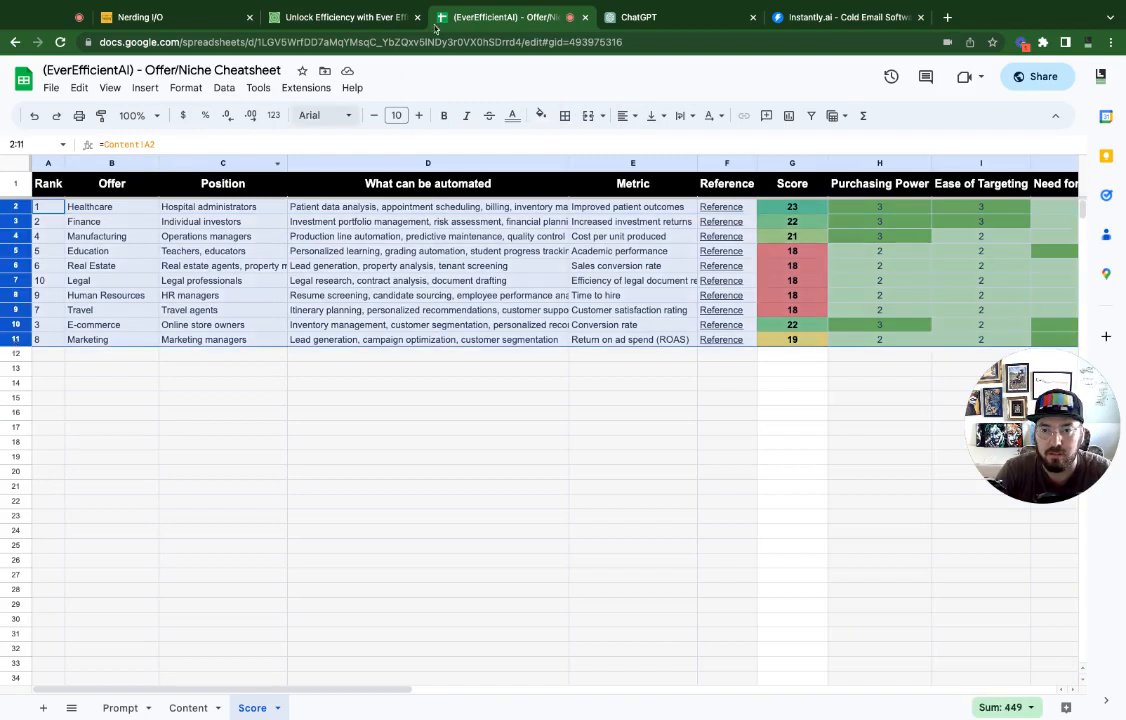
Sort the selected rows by Column G, Z→A, using advanced range sorting.
left_click(224, 87)
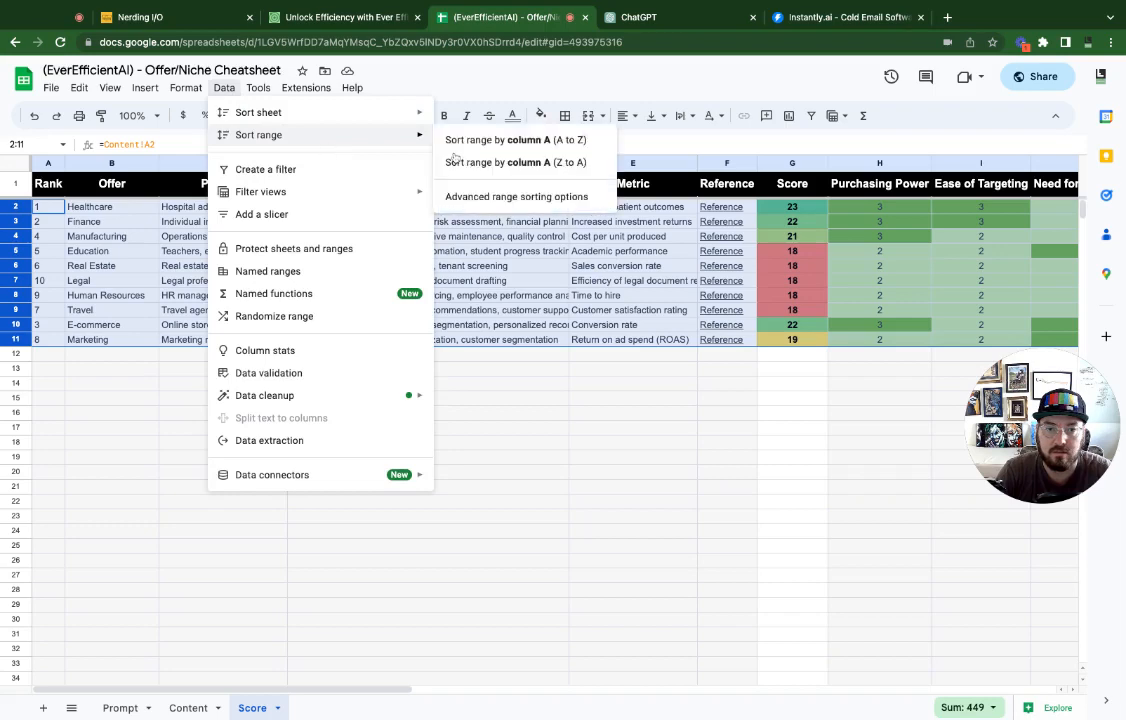
left_click(516, 196)
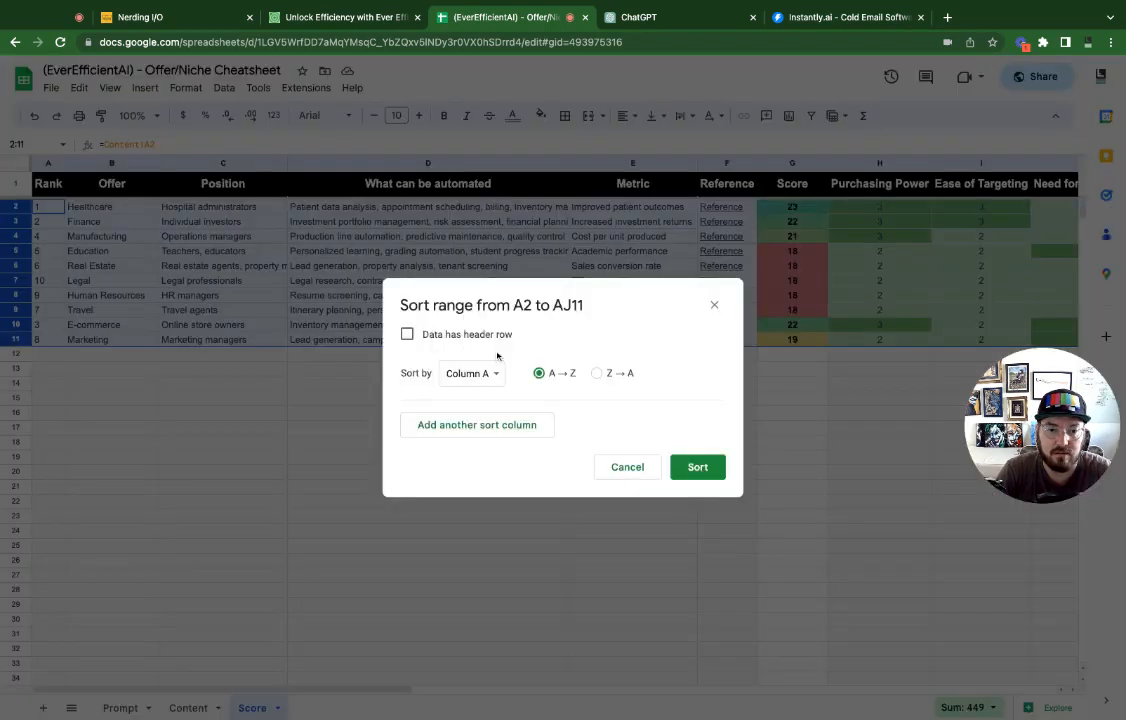
left_click(470, 373)
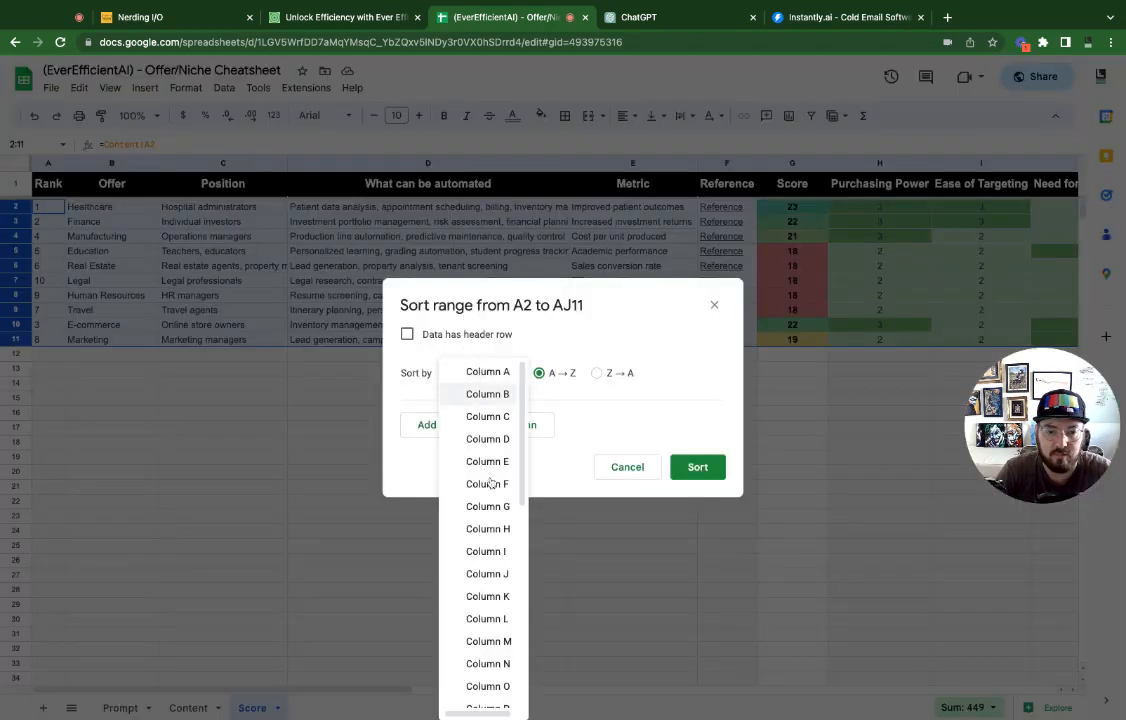
left_click(487, 506)
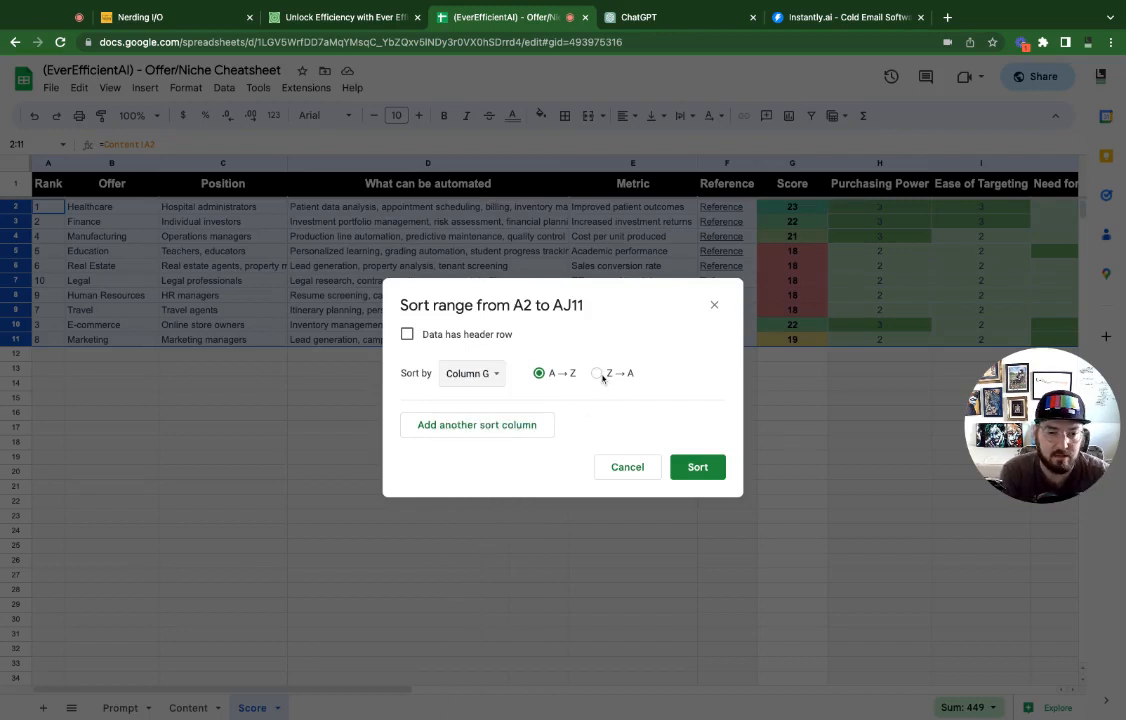
left_click(597, 373)
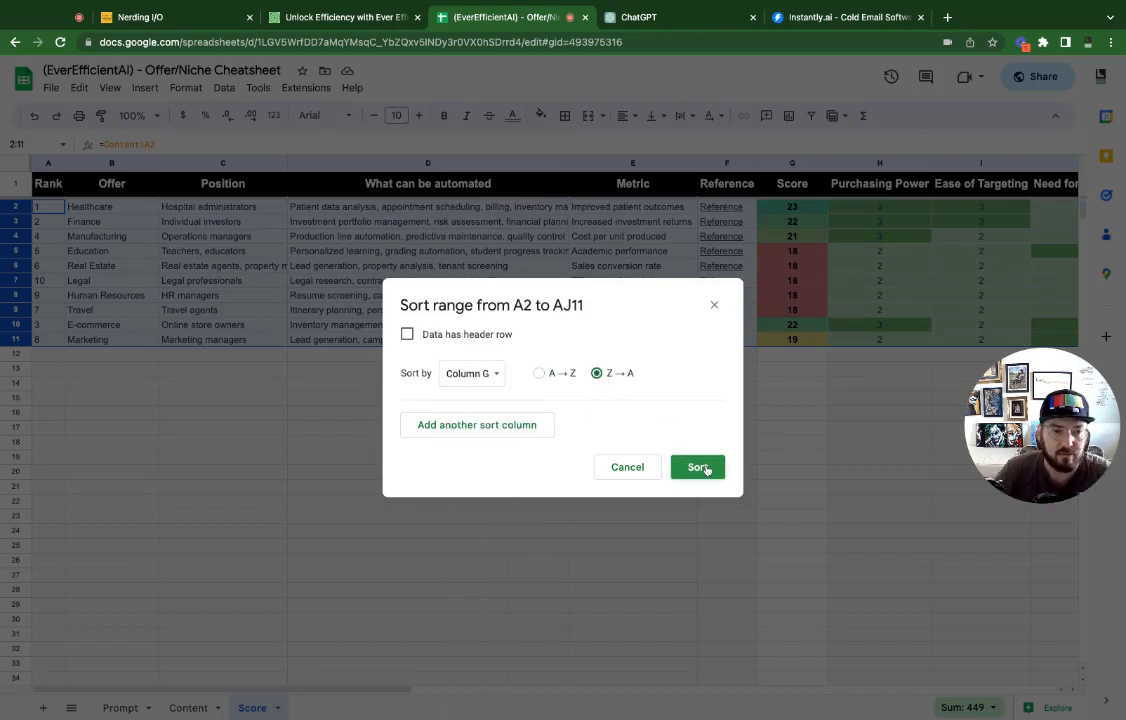
left_click(697, 467)
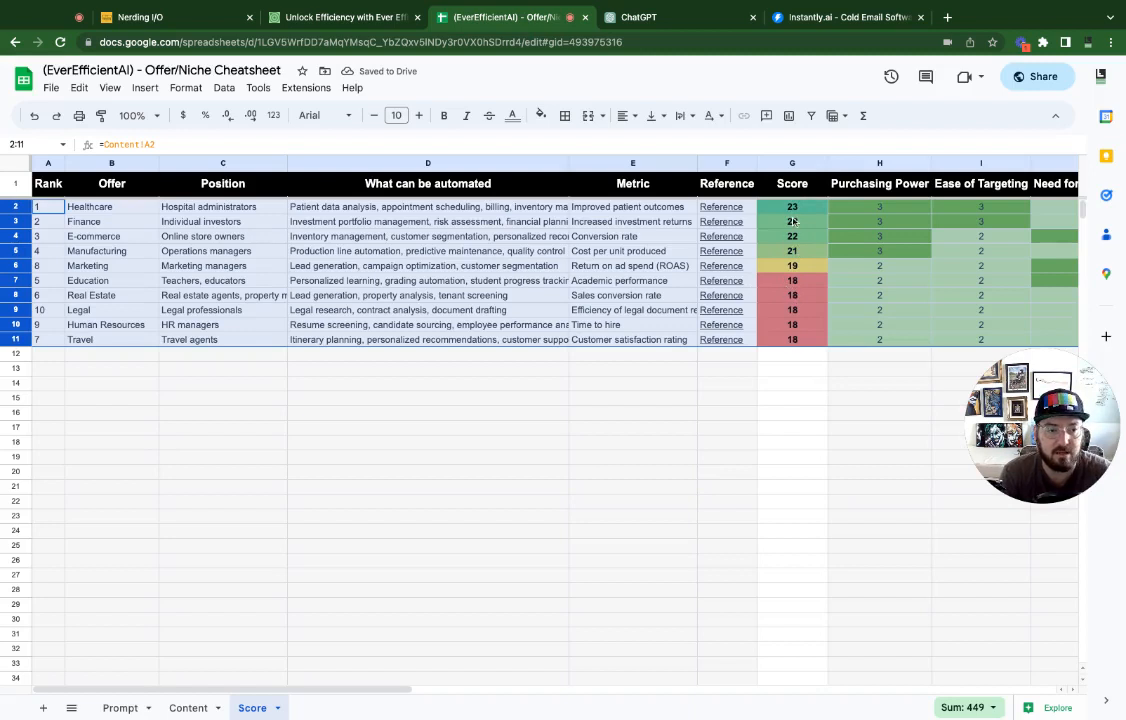
left_click(632, 398)
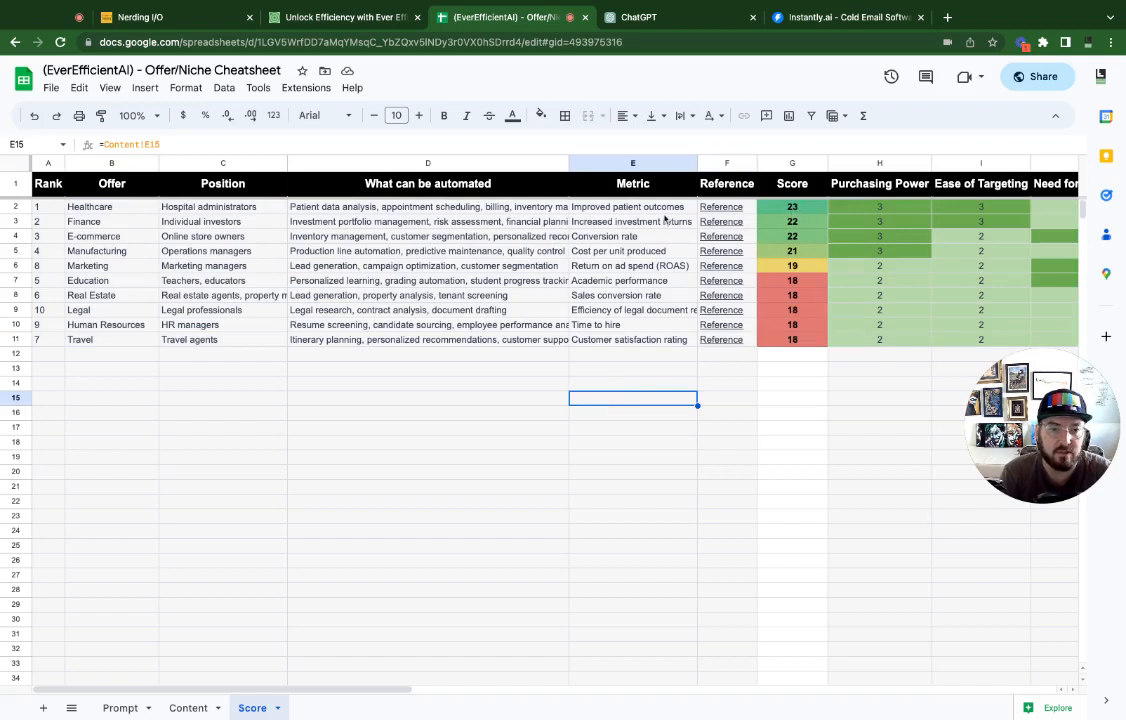
mouse_move(721, 221)
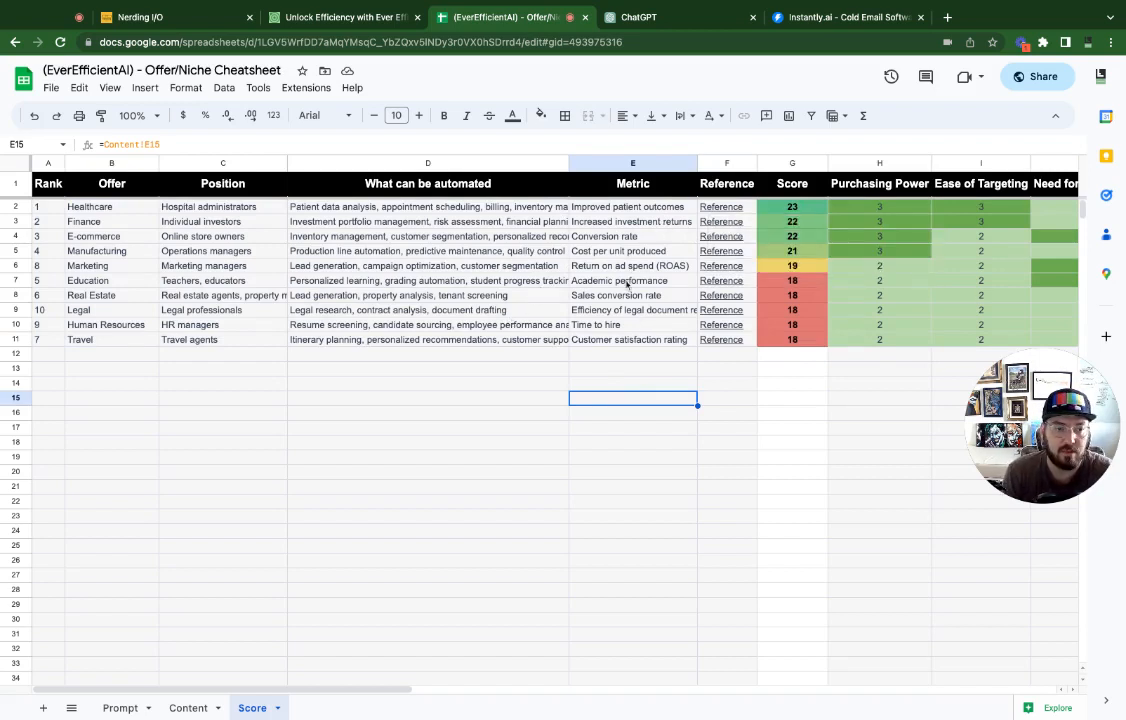
mouse_move(396, 451)
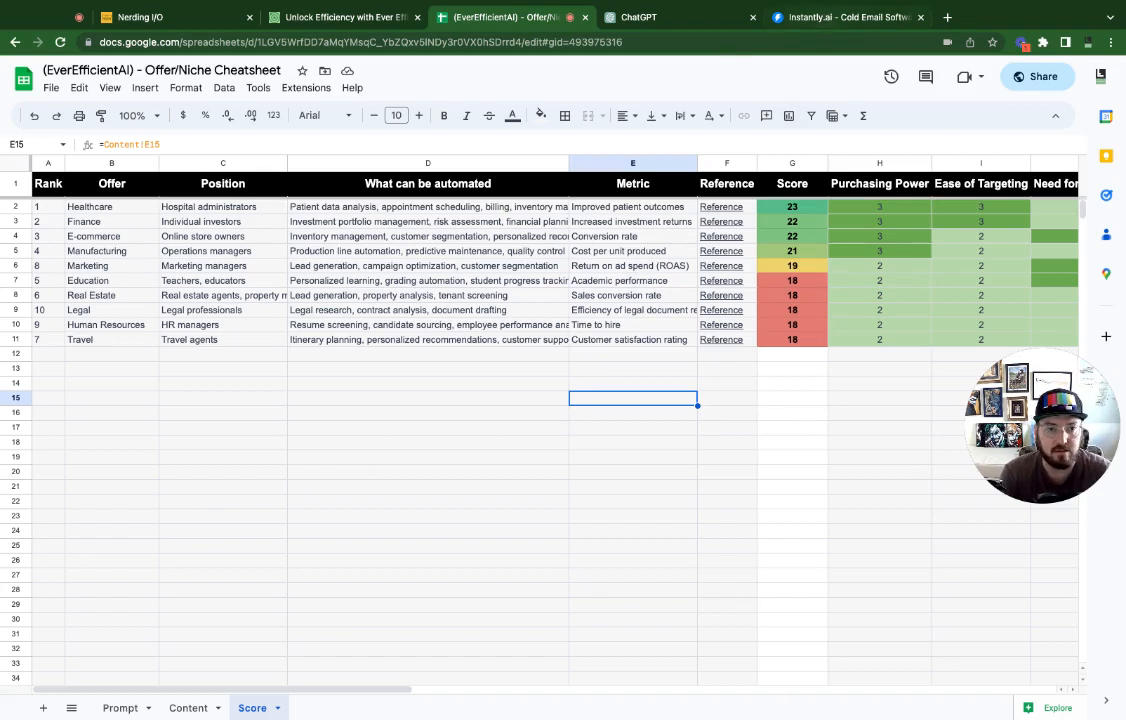
Switch to the Instantly.ai homepage tab.
left_click(845, 17)
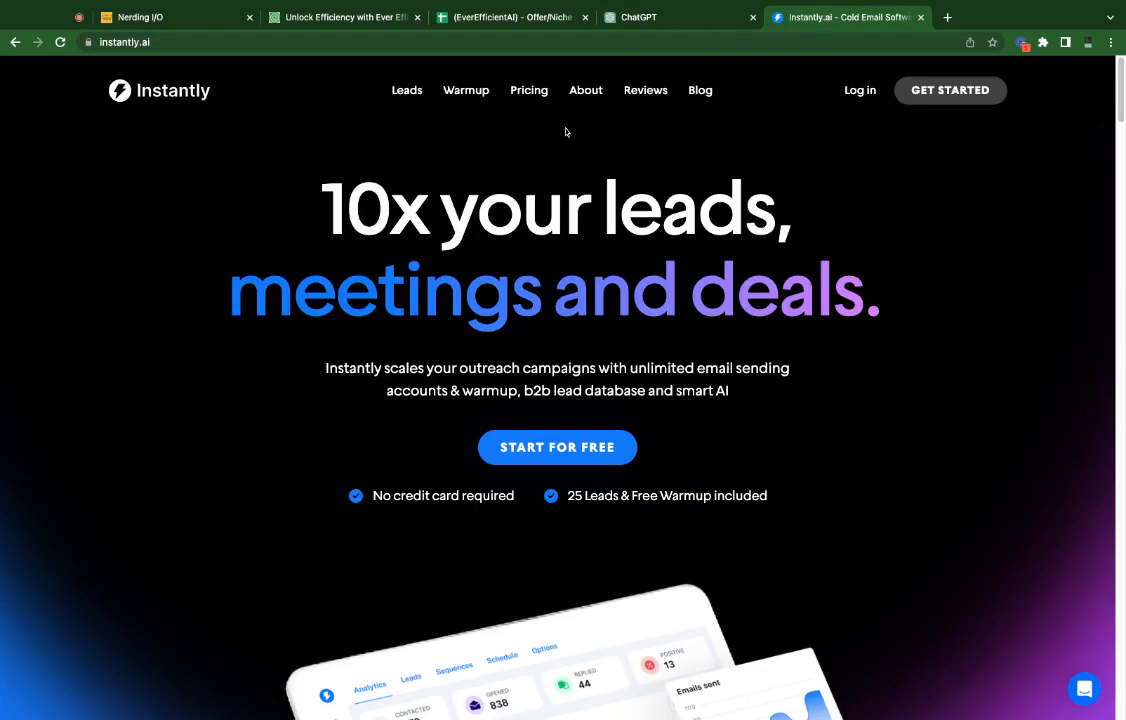
mouse_move(662, 108)
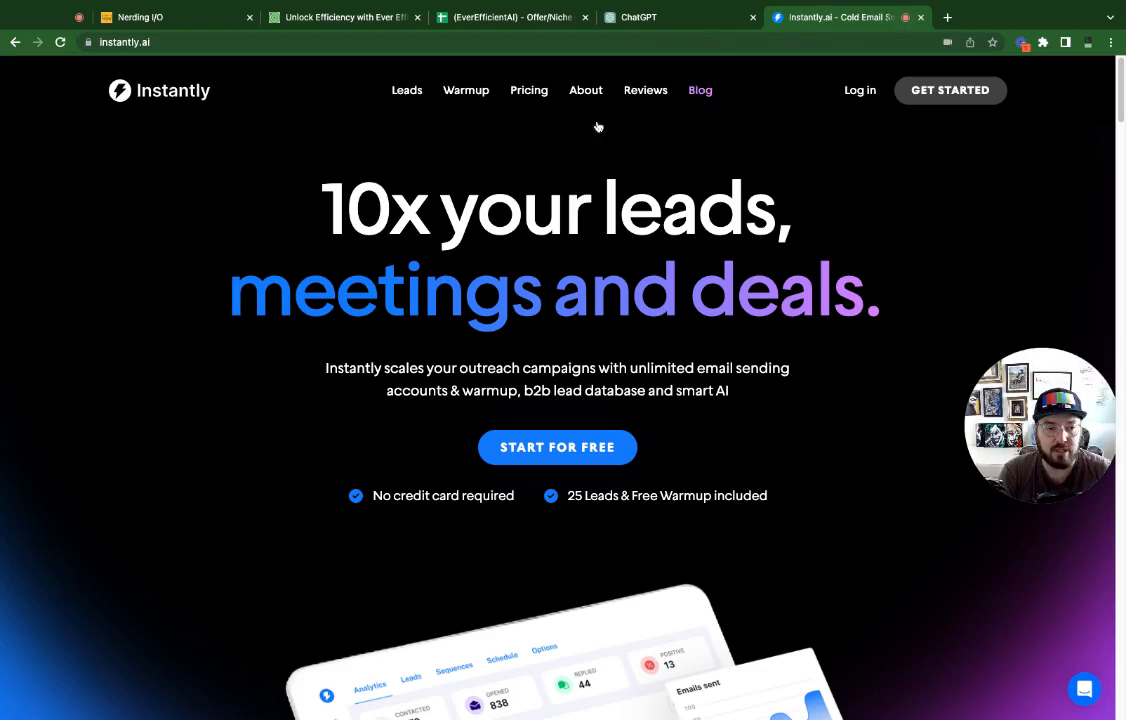
mouse_move(465, 142)
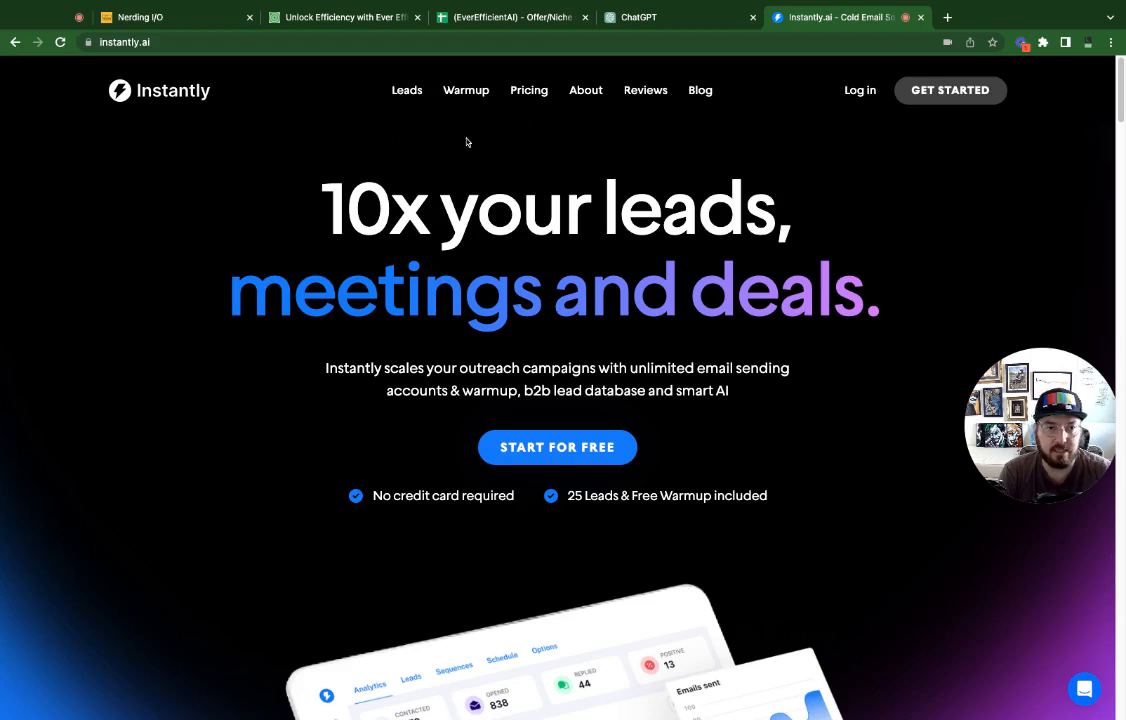
mouse_move(395, 280)
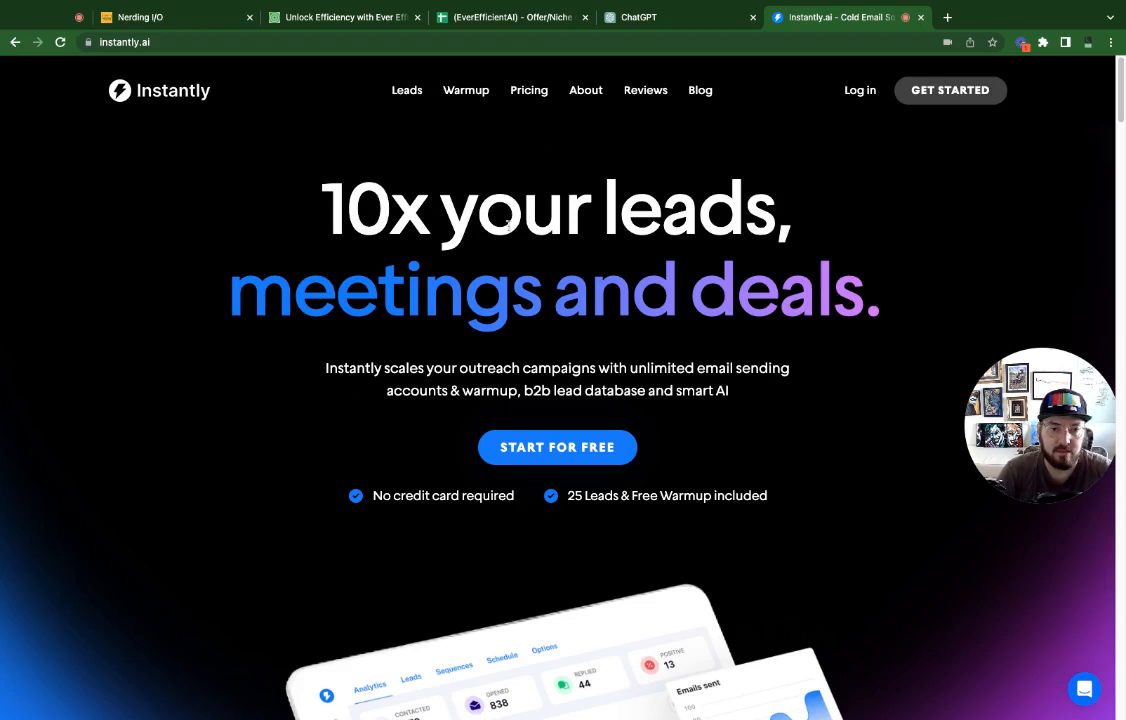
mouse_move(409, 257)
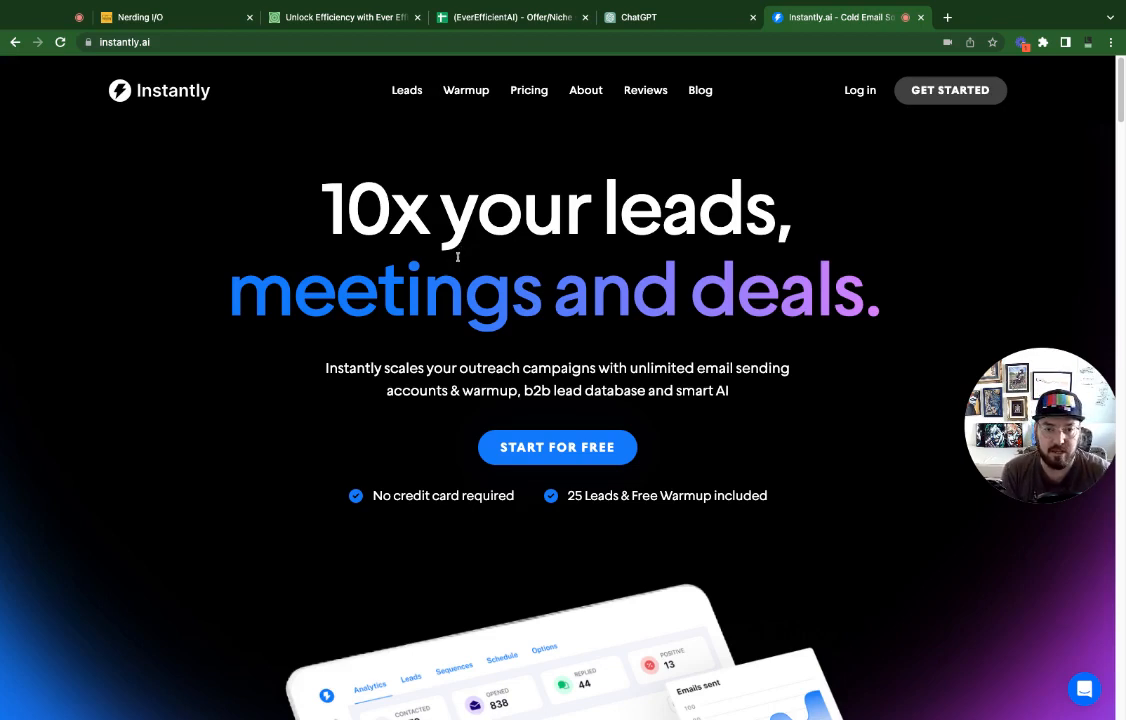
mouse_move(511, 111)
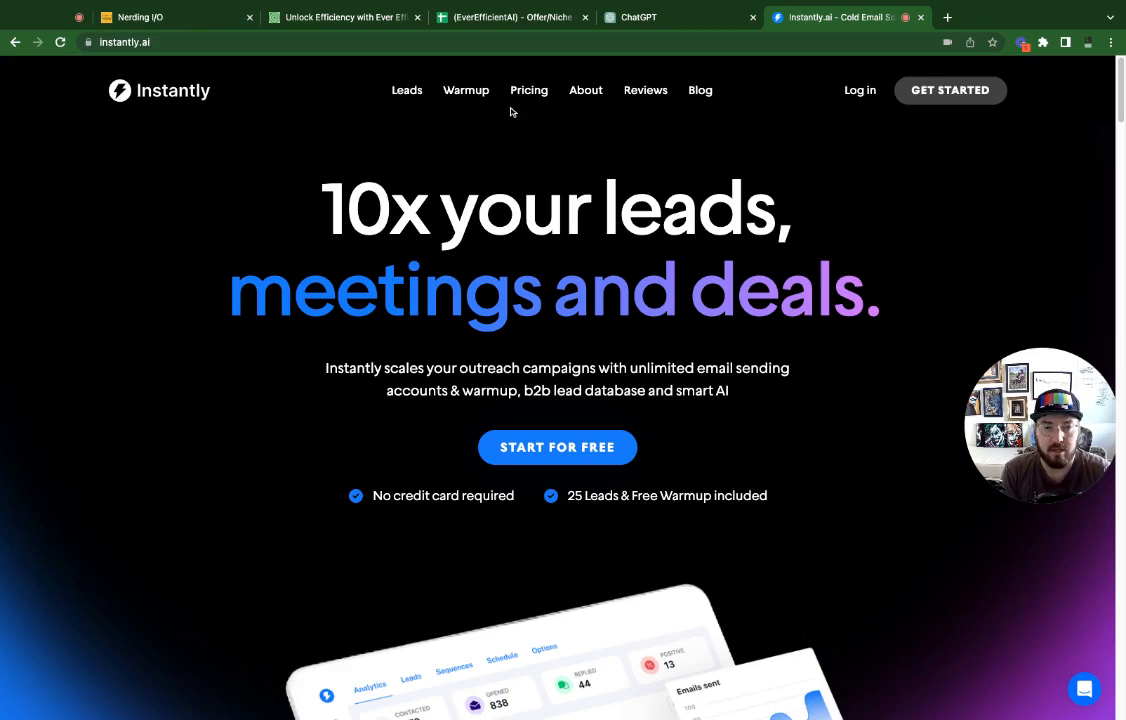
mouse_move(512, 132)
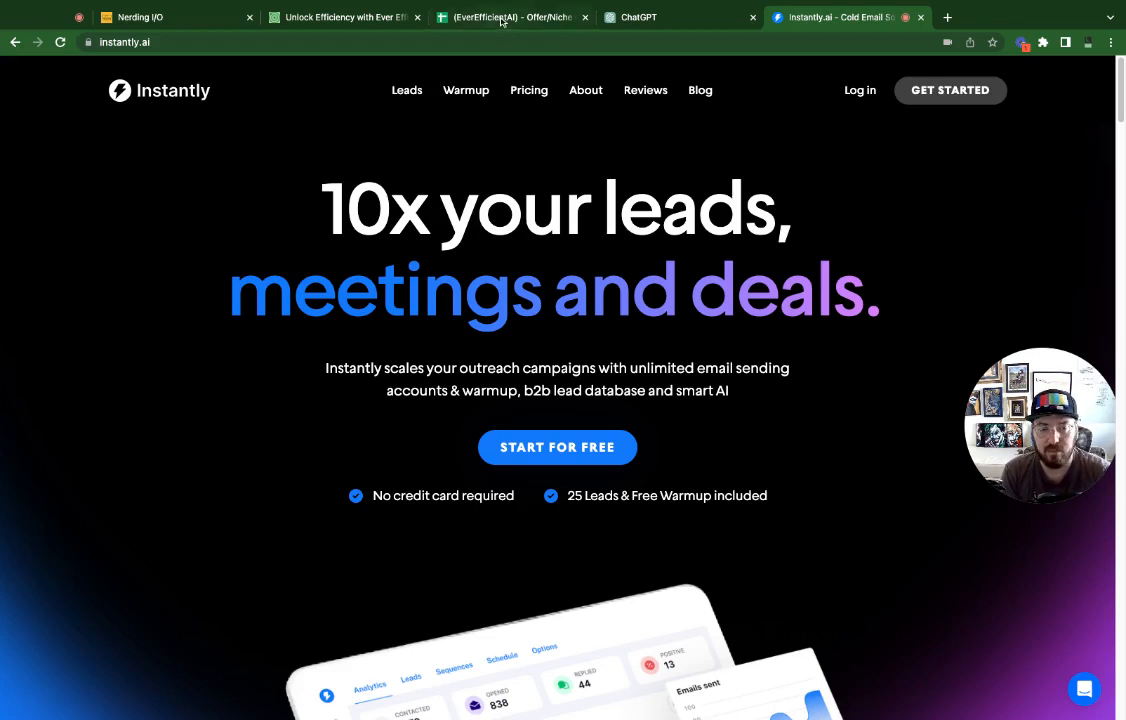
Switch back to the Offer/Niche Cheatsheet's sorted Score sheet.
left_click(510, 17)
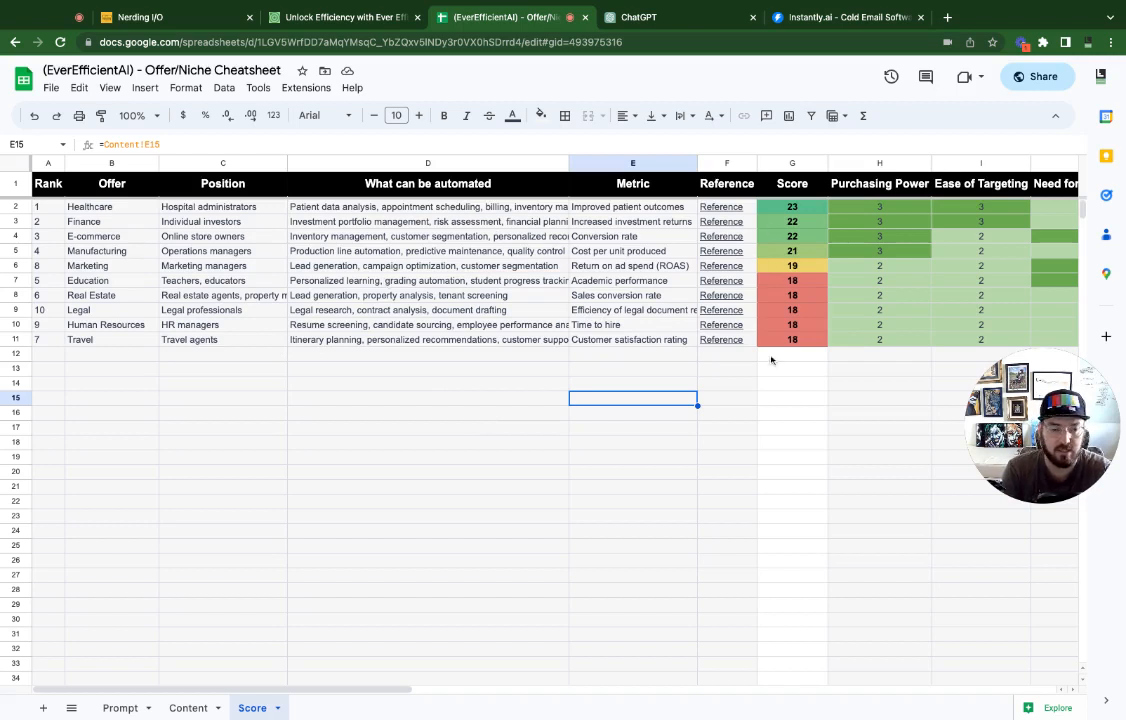
mouse_move(820, 345)
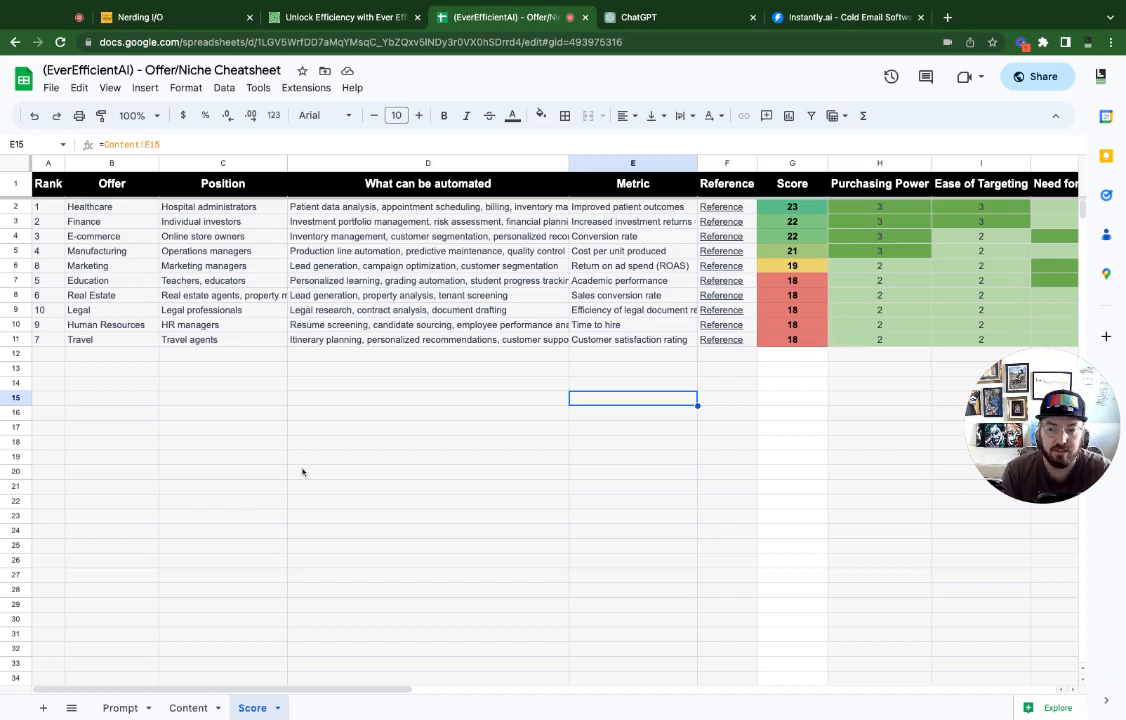
mouse_move(335, 452)
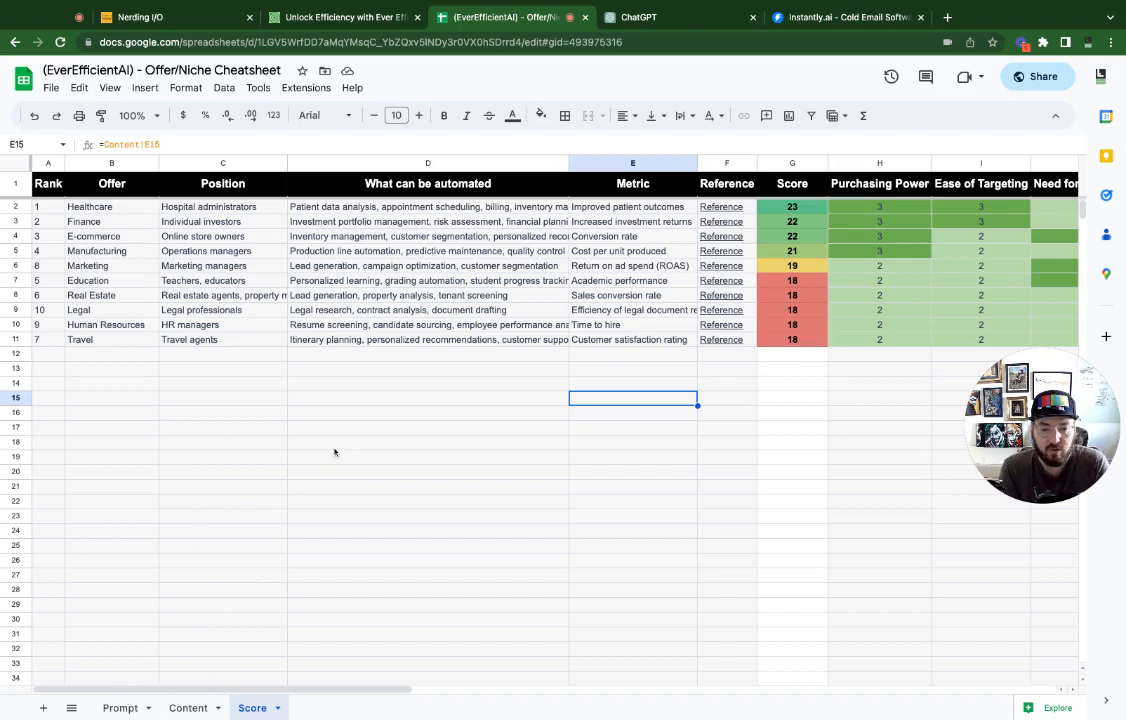